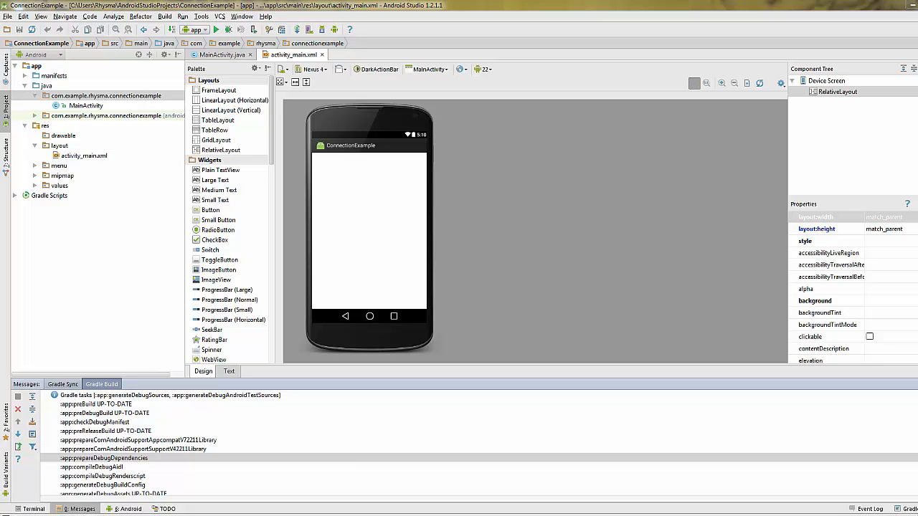
mouse_move(117, 80)
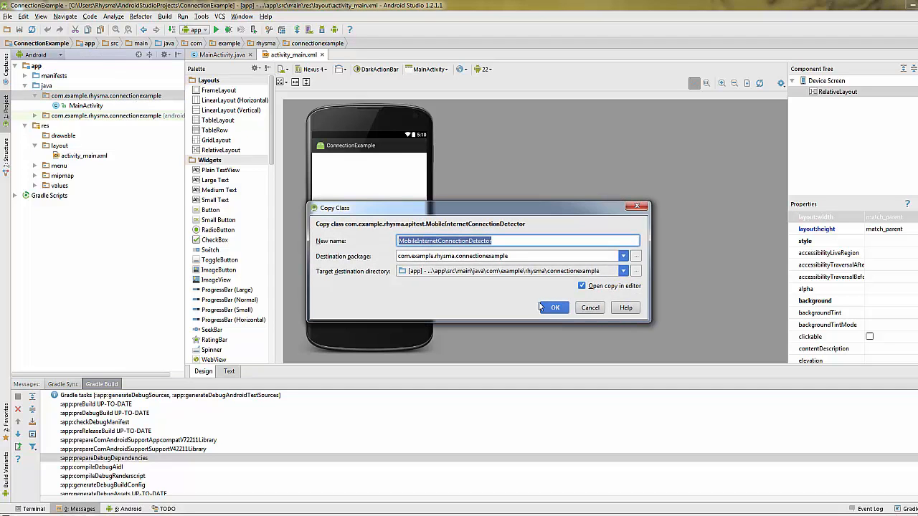
Confirm copying MobileInternetConnectionDetector and WIFIInternetConnectionDetector into the connectionexample package
click(554, 307)
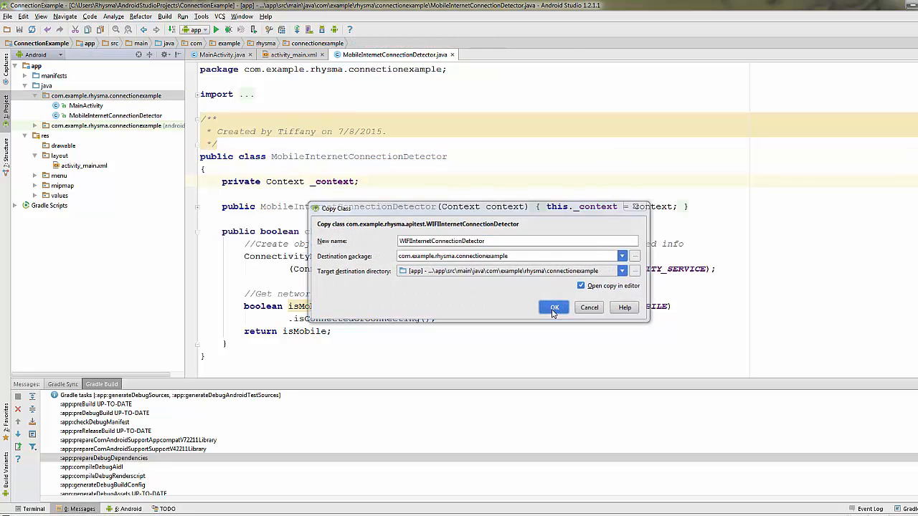
click(553, 307)
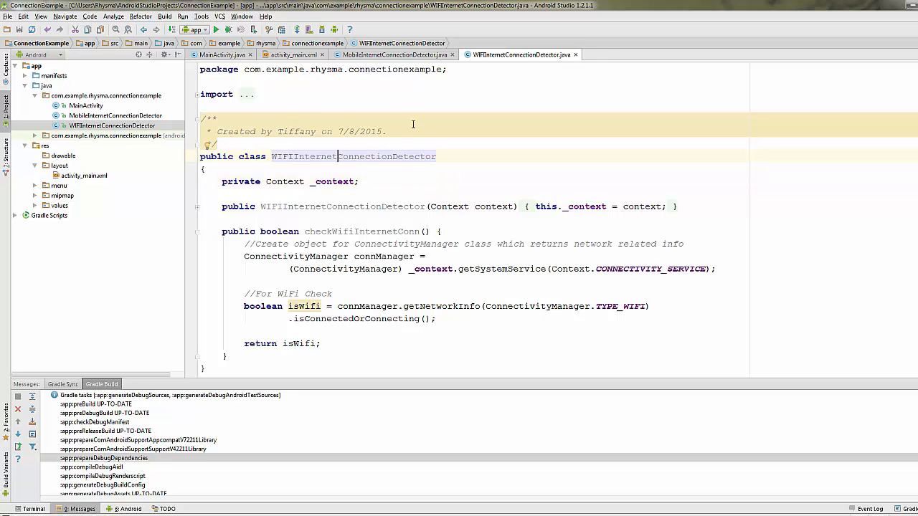
Review the mobile detector's TYPE_MOBILE check and isMobile result against the WiFi detector class
click(393, 55)
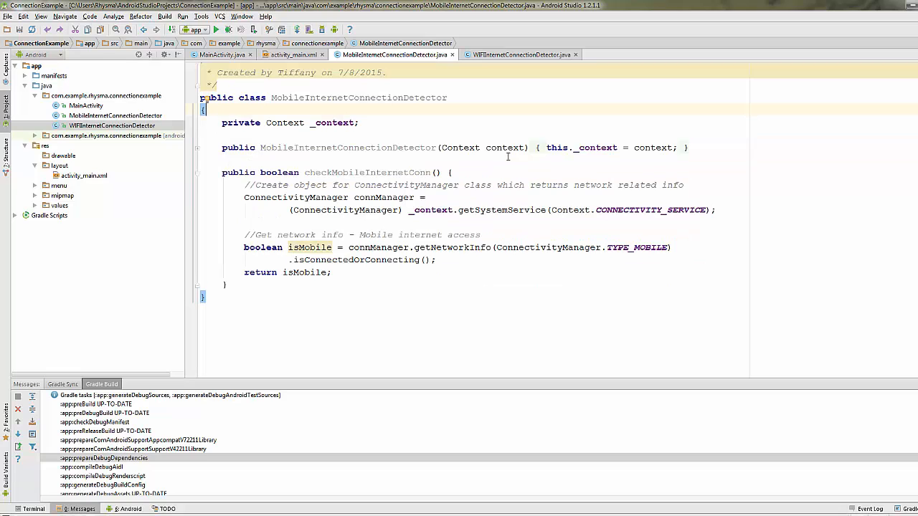
mouse_move(452, 148)
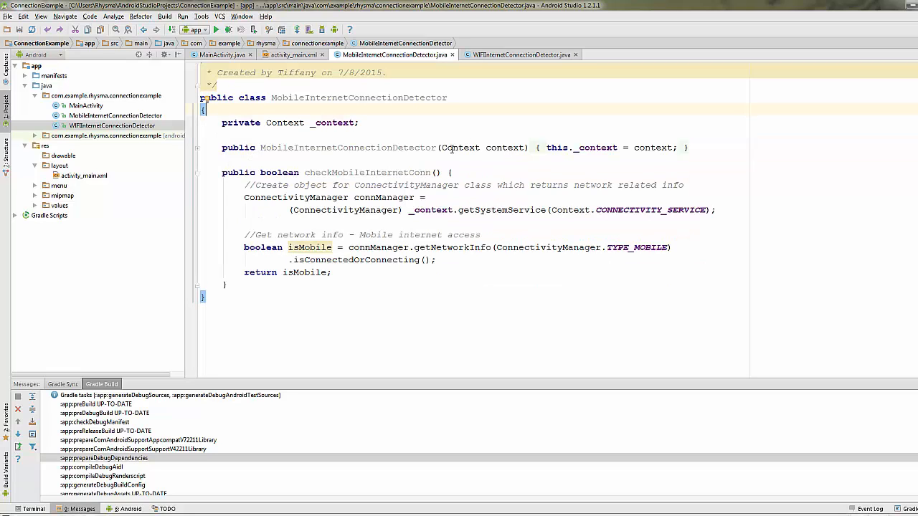
double_click(481, 147)
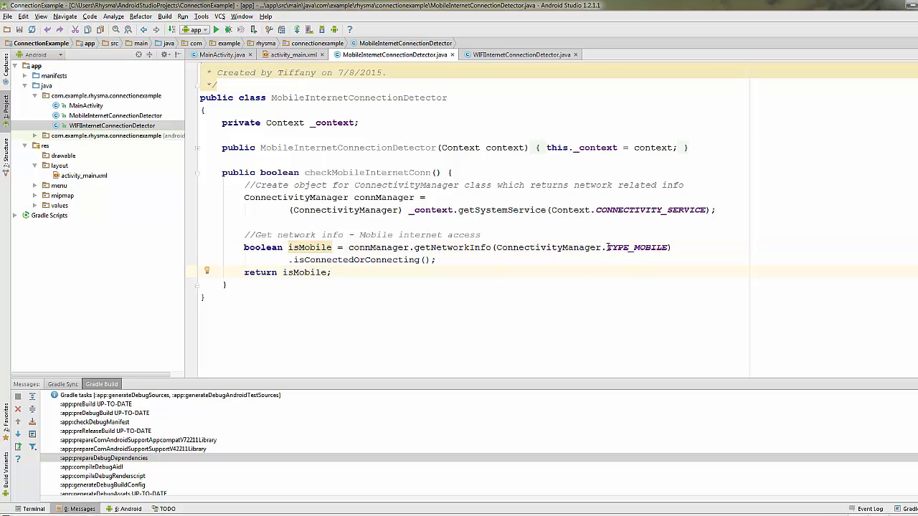
double_click(637, 247)
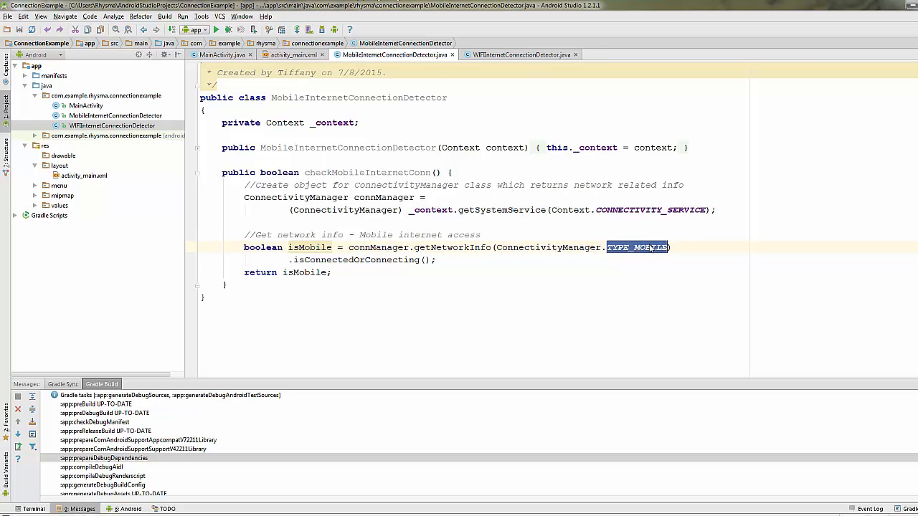
click(519, 54)
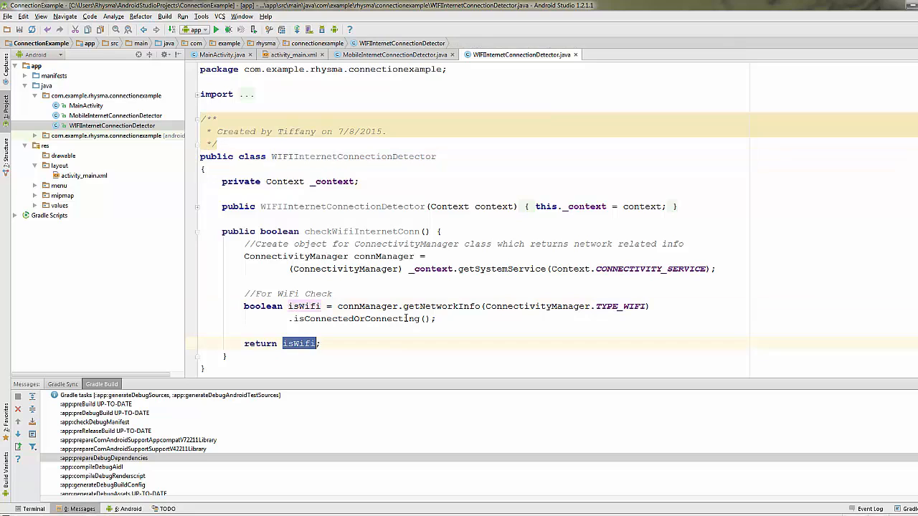
click(393, 43)
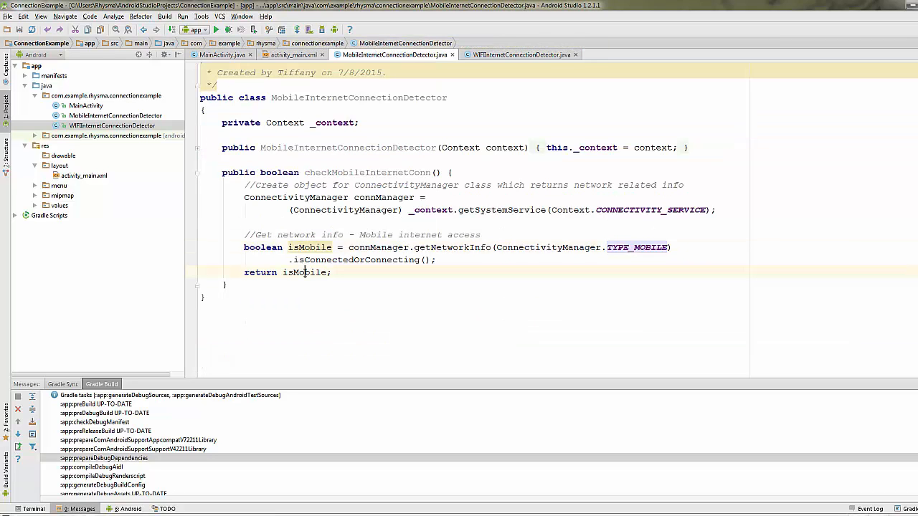
double_click(304, 273)
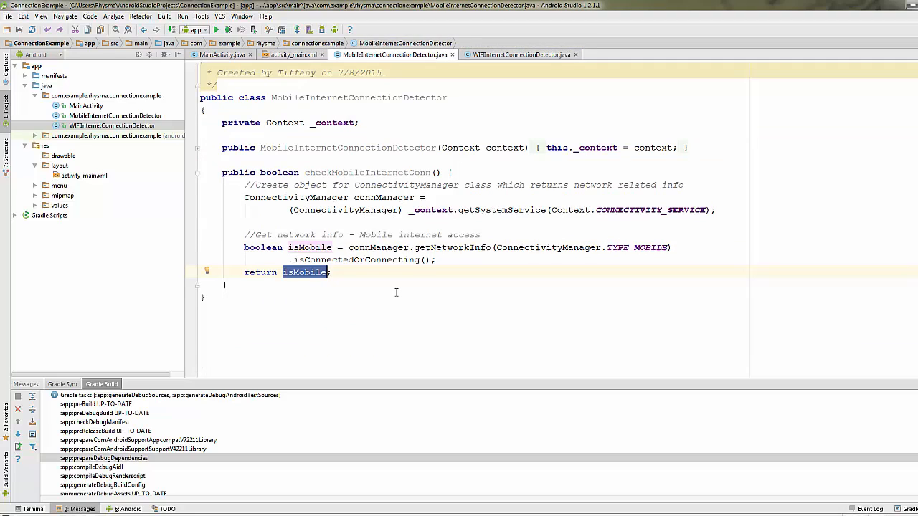
click(350, 209)
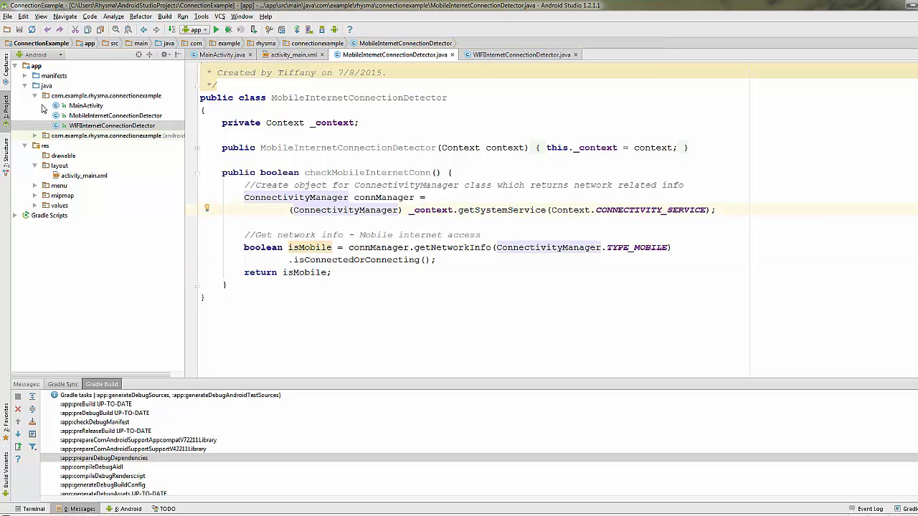
mouse_move(86, 149)
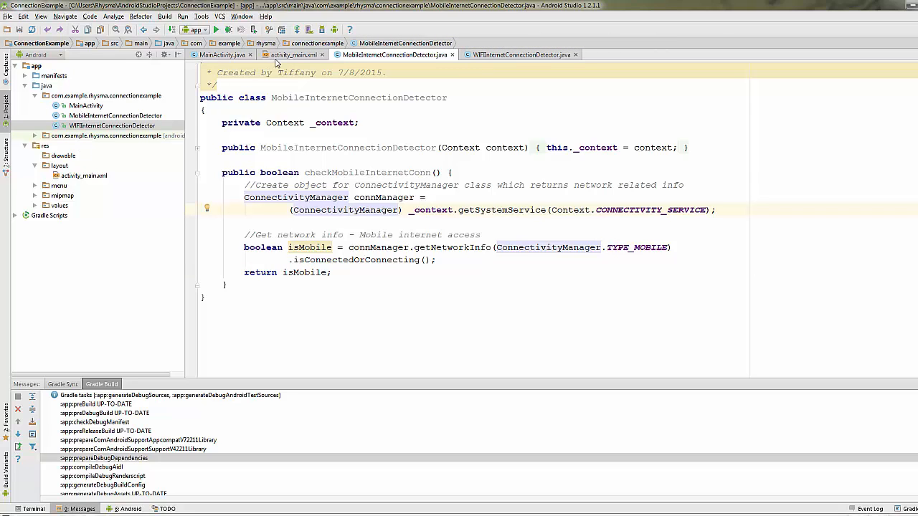
Add buttons 'Check Mobile' (id checkmobile) and 'Check Wifi' (id checkwifi) to activity_main
click(289, 54)
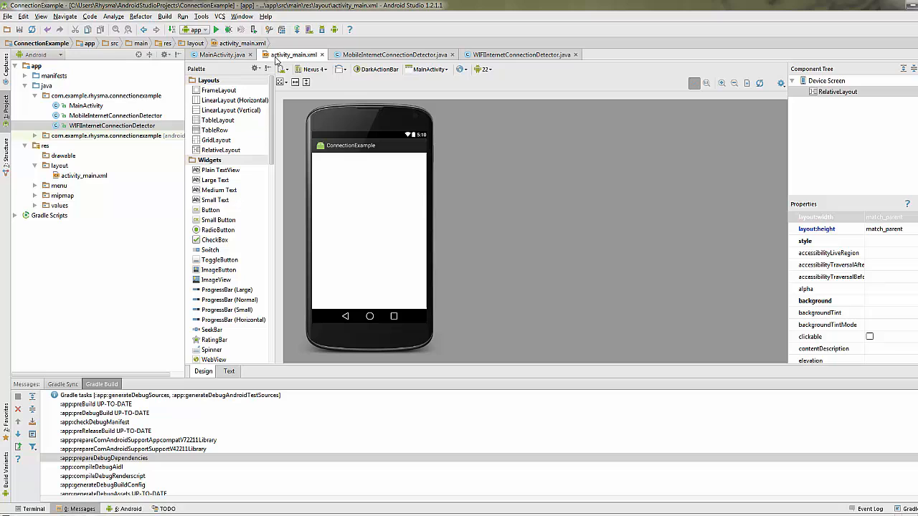
click(209, 210)
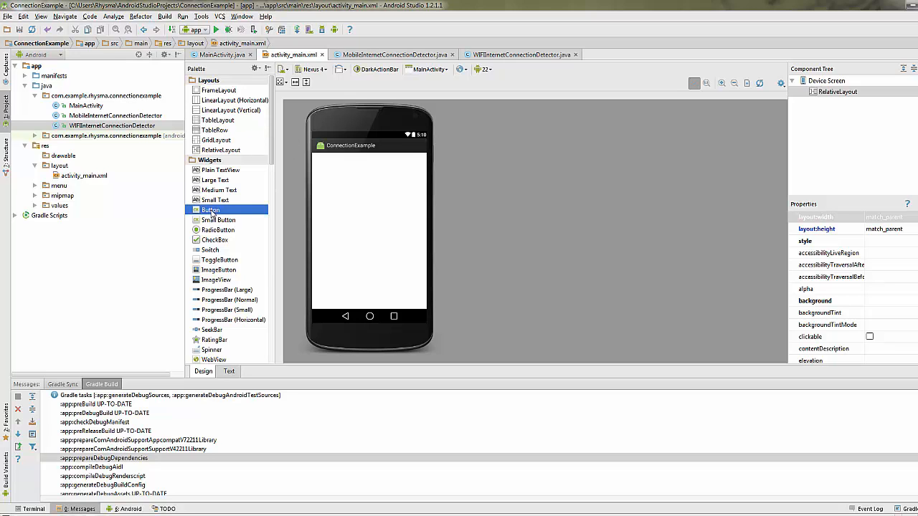
drag(209, 209, 370, 198)
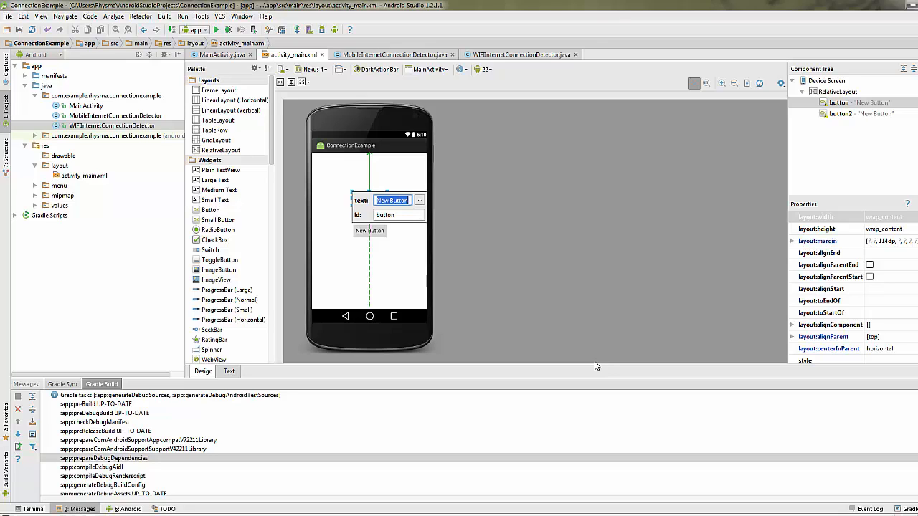
text(Check Mobile)
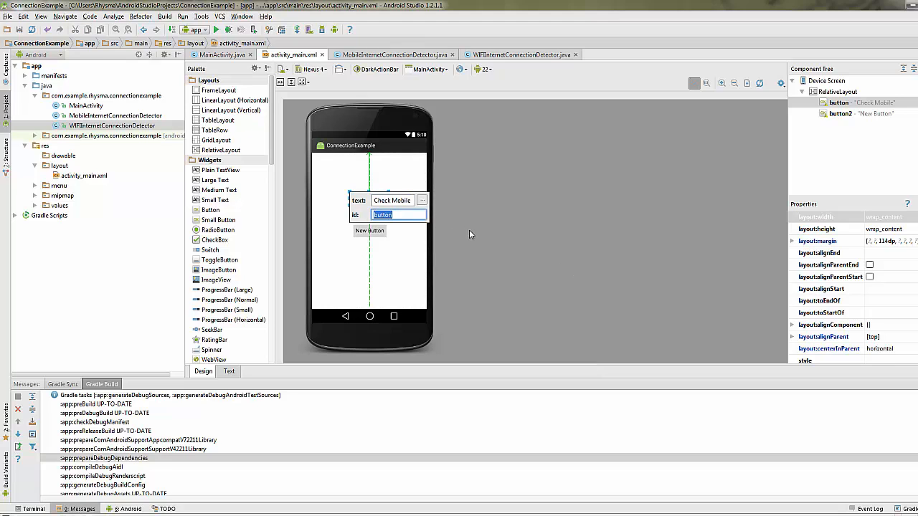
text(checkm)
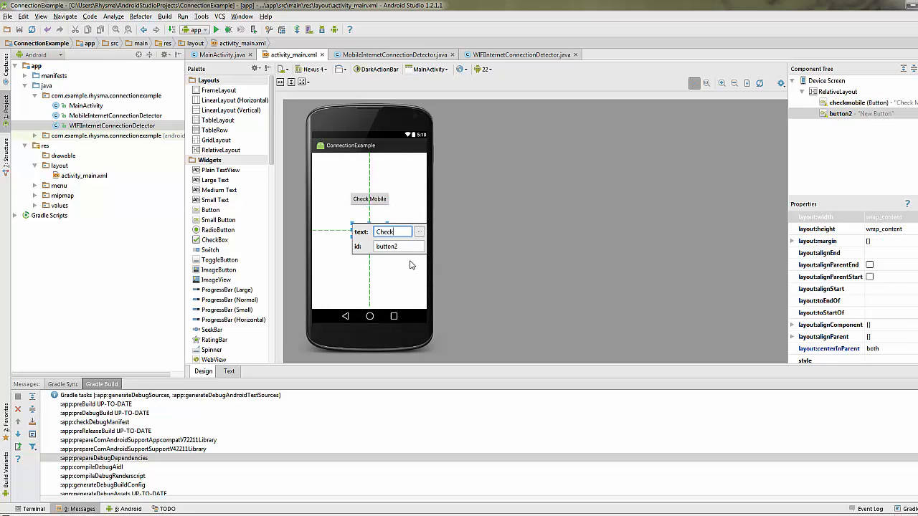
text(Wifi)
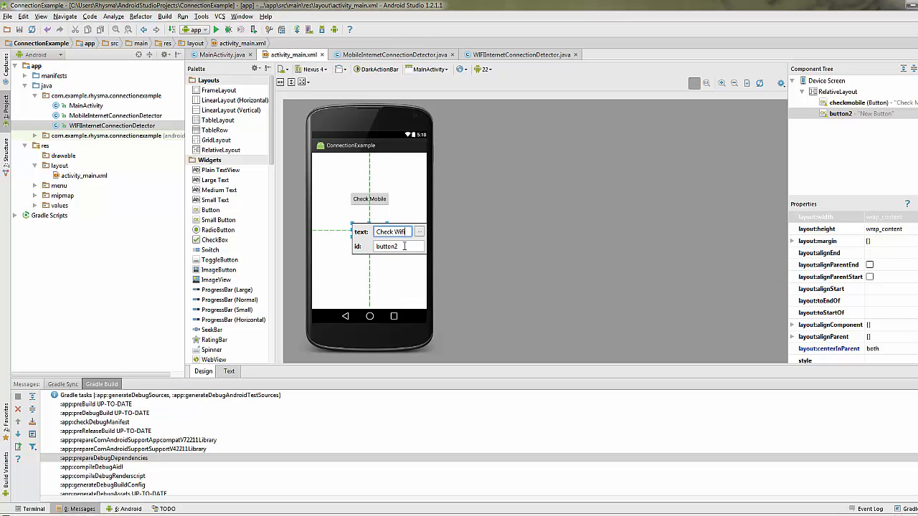
text(checkwifi)
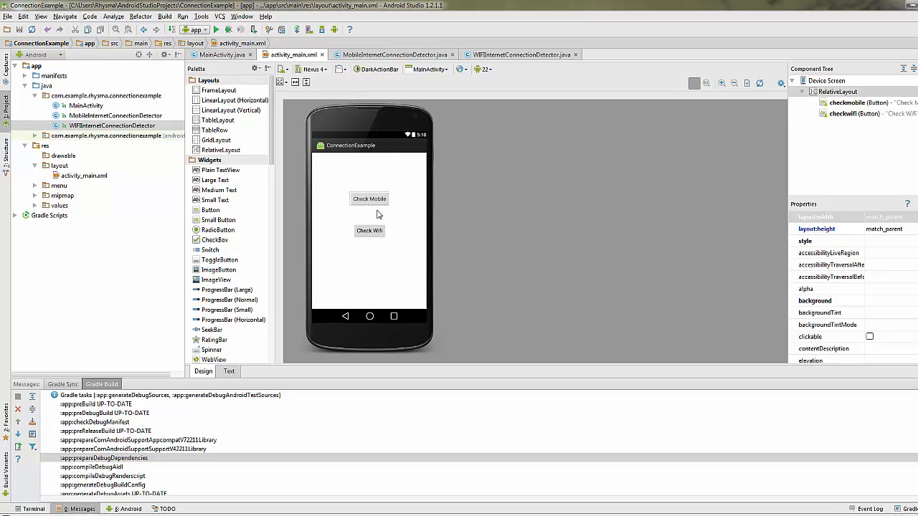
click(370, 229)
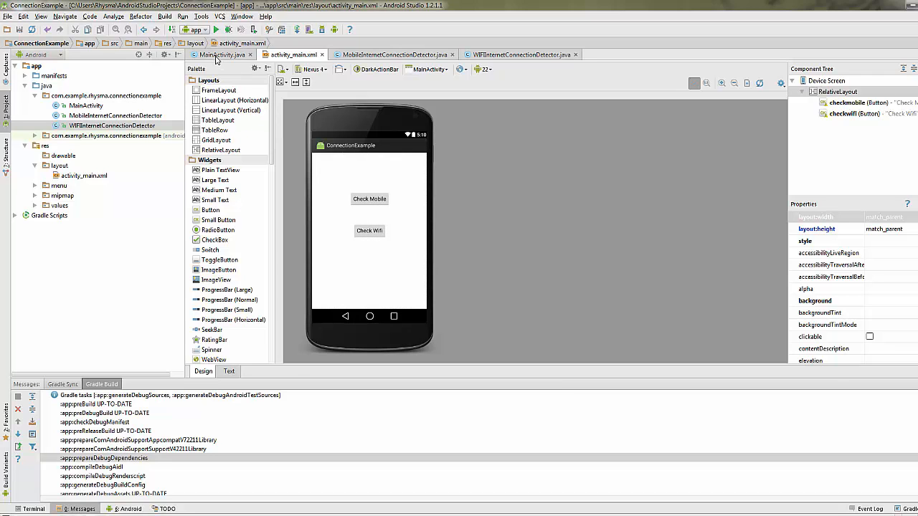
Declare a commented status flag Boolean isConnectionExist = false in MainActivity
click(224, 54)
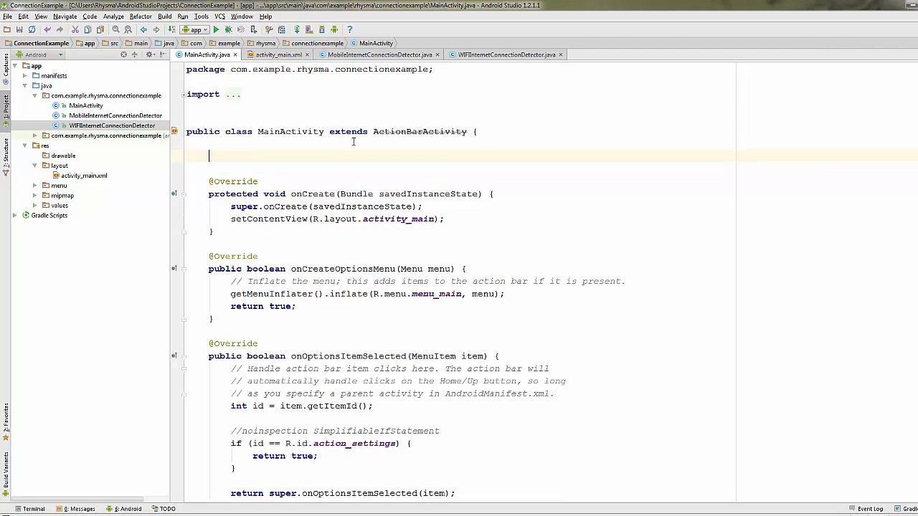
text(//)
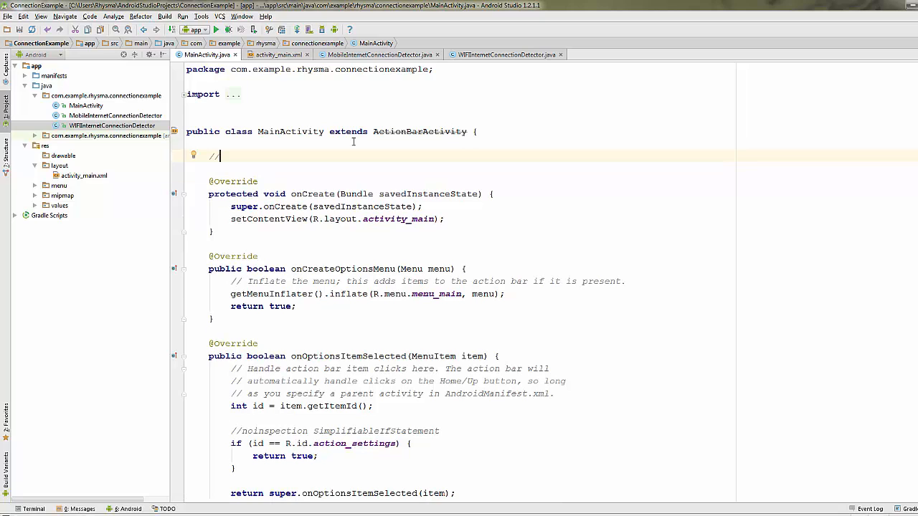
text(status flag)
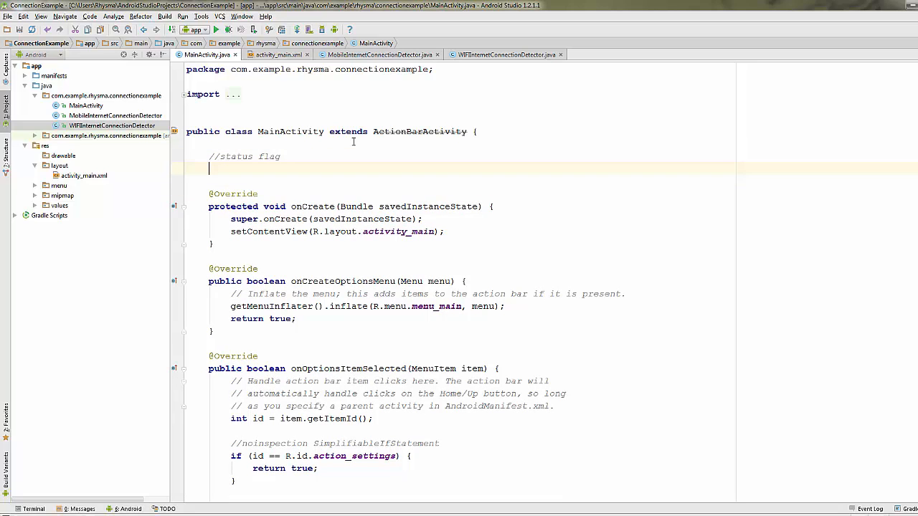
text(Boolean)
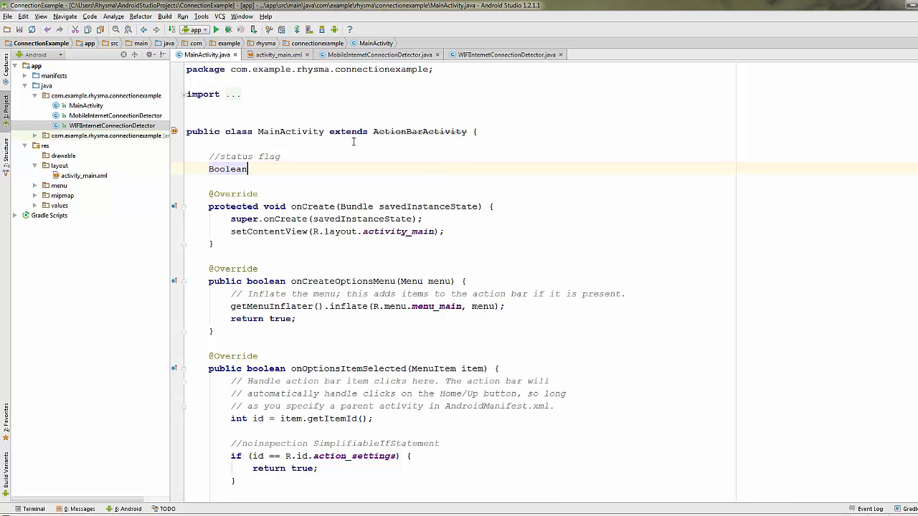
text(isCon)
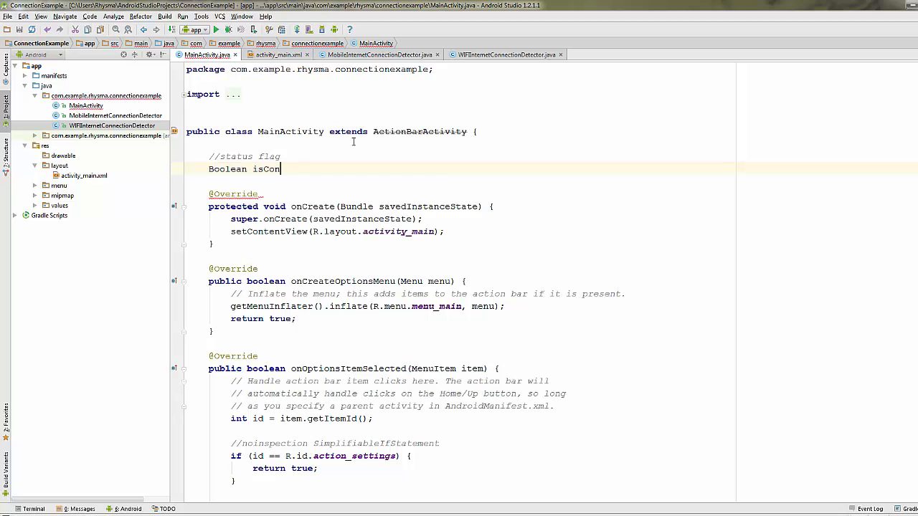
text(nectionExist)
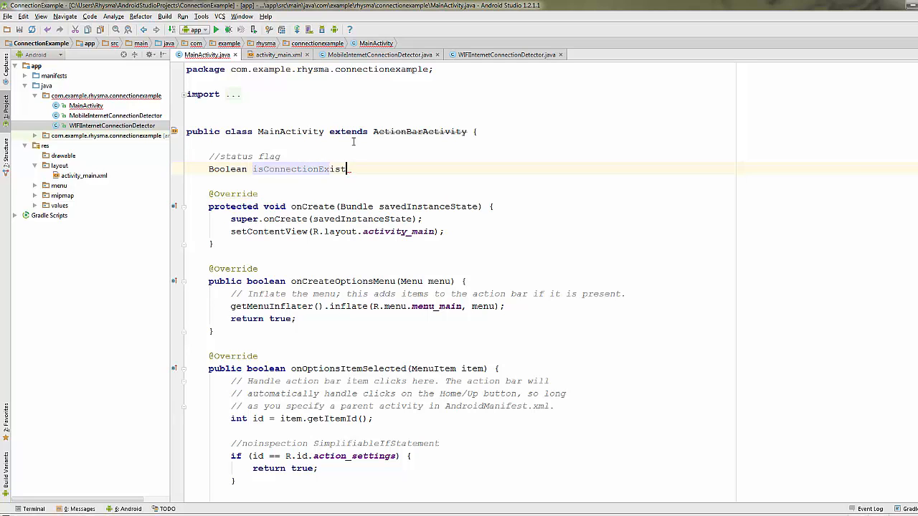
text(= false;)
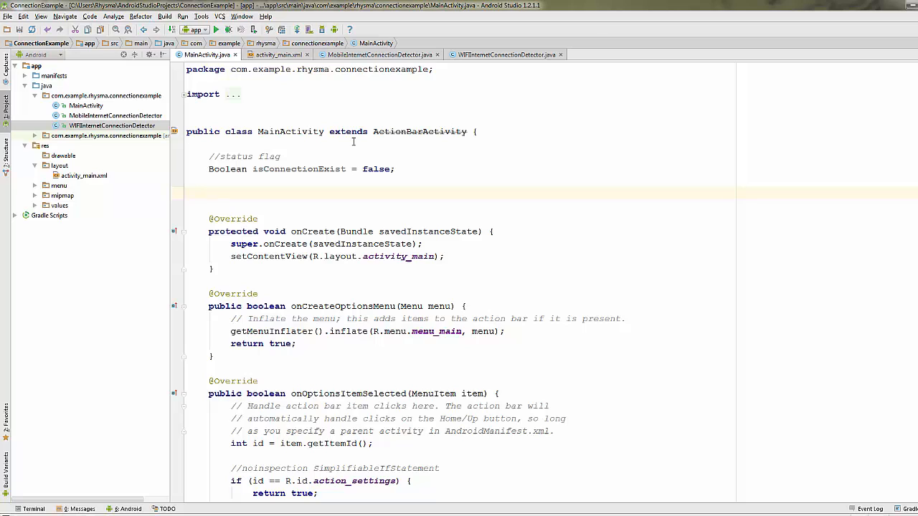
Declare commented detector fields cdWifi and cdMobile of the WIFI and Mobile detector types
text(//)
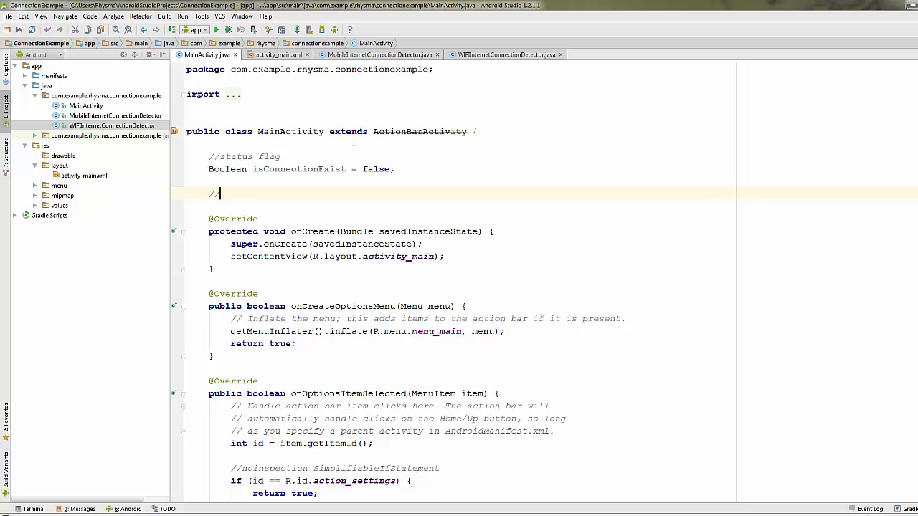
text(instances of)
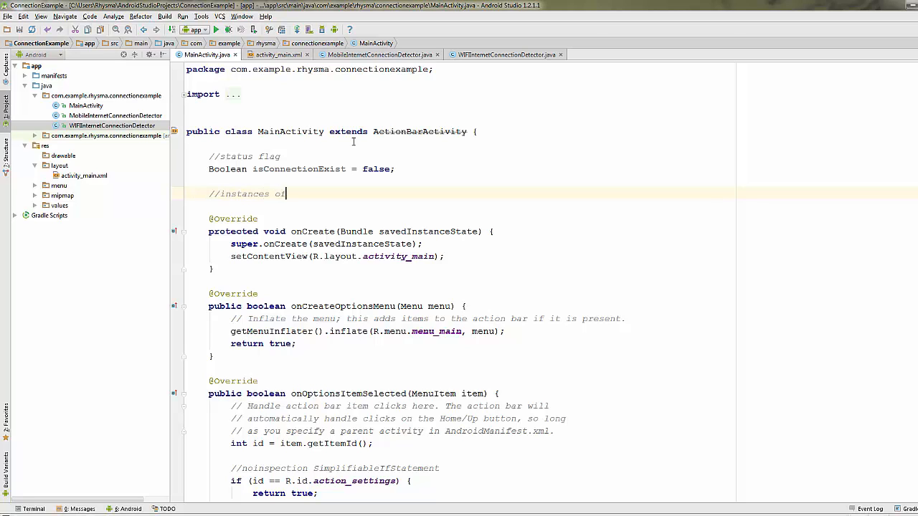
text(the connection c)
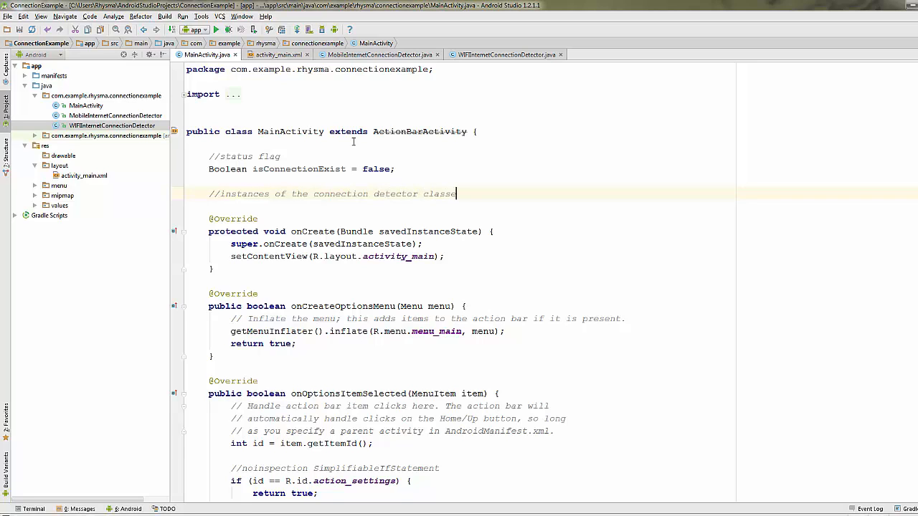
text(Wifi)
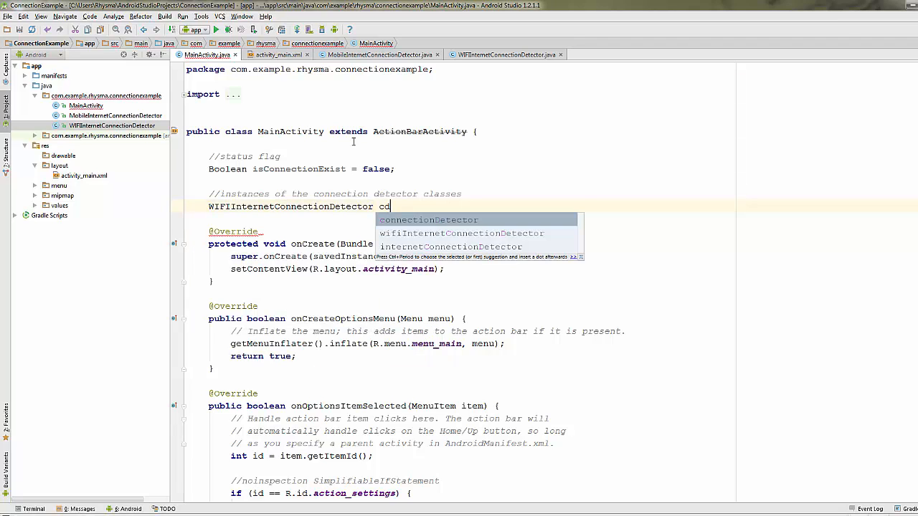
text(dWifi;)
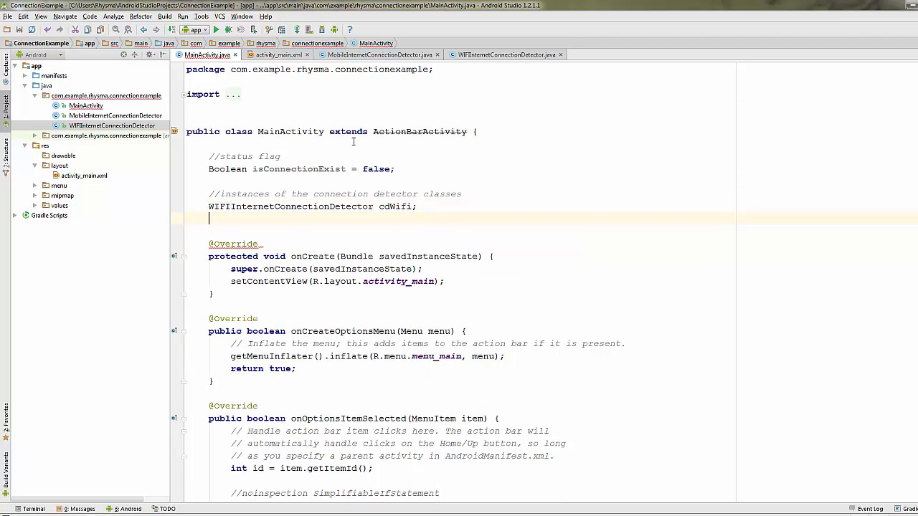
text(MobileInternetConnectionDetector)
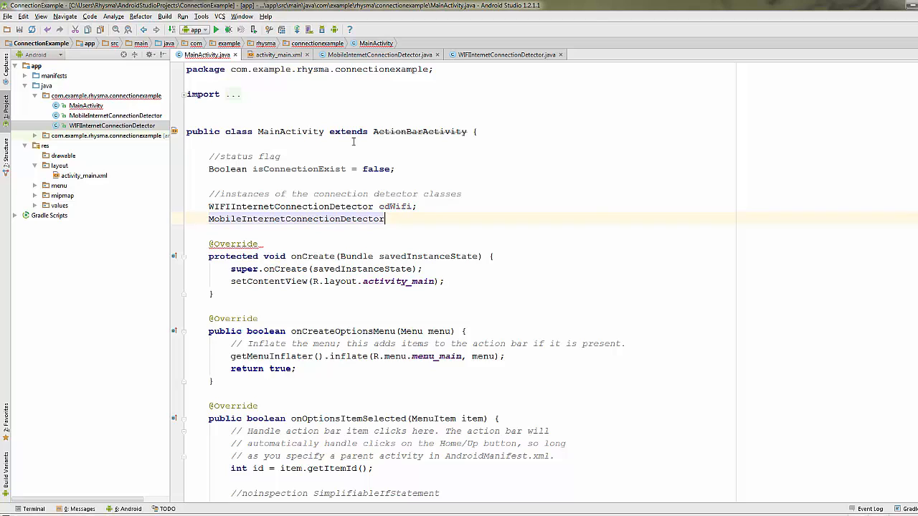
text(cdMobil)
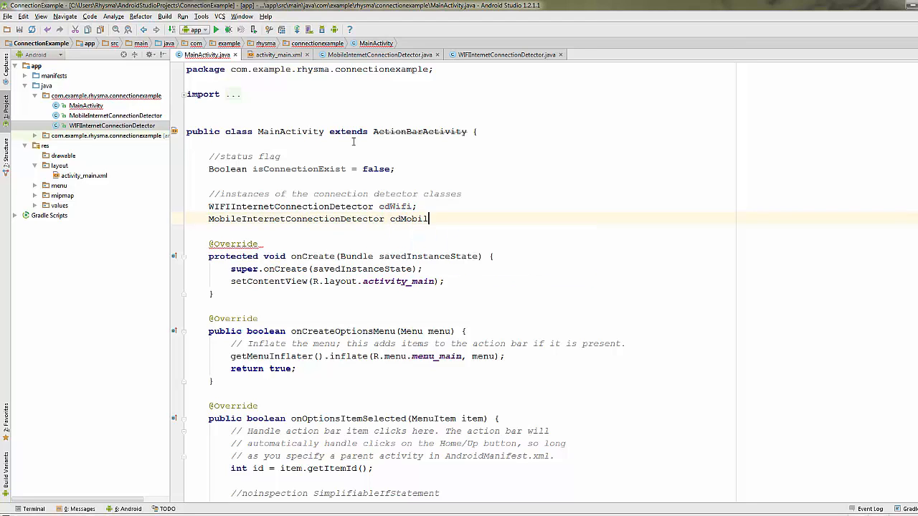
text(e;)
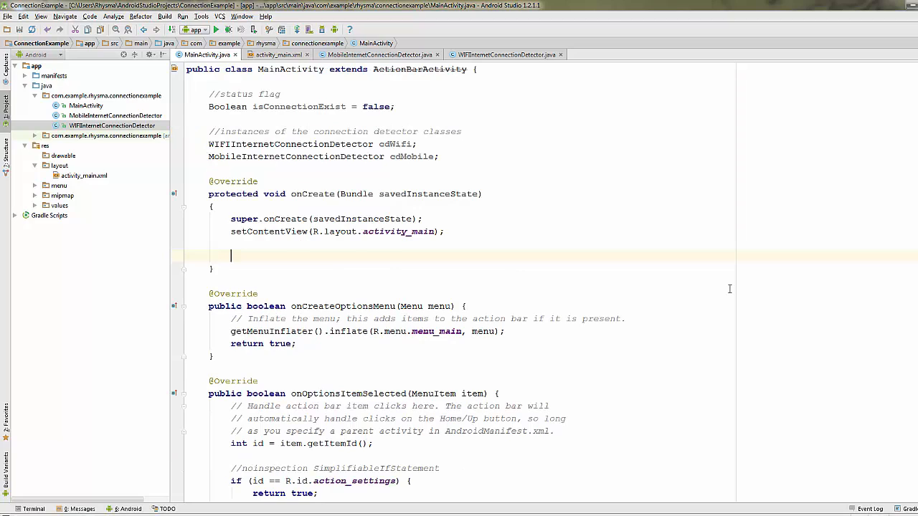
Bind Button btnWifiStatus to R.id.checkwifi via findViewById in onCreate
text(Bu)
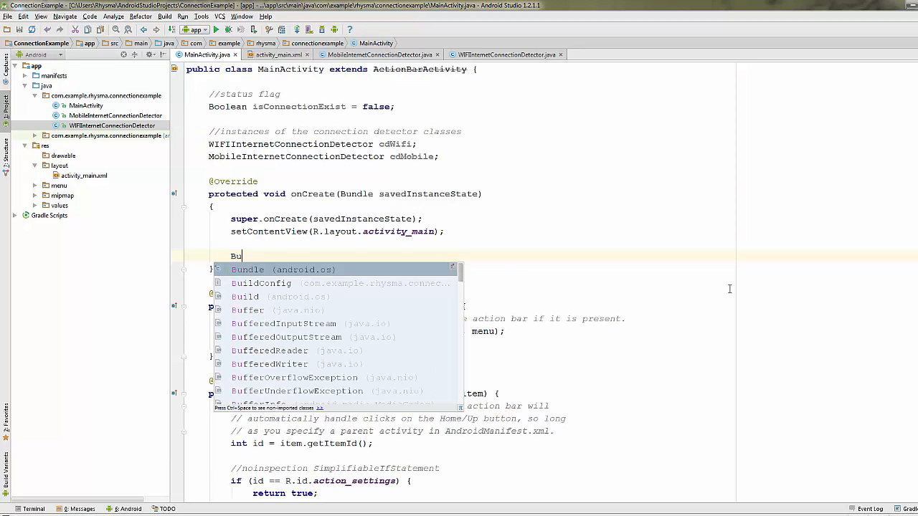
text(tton)
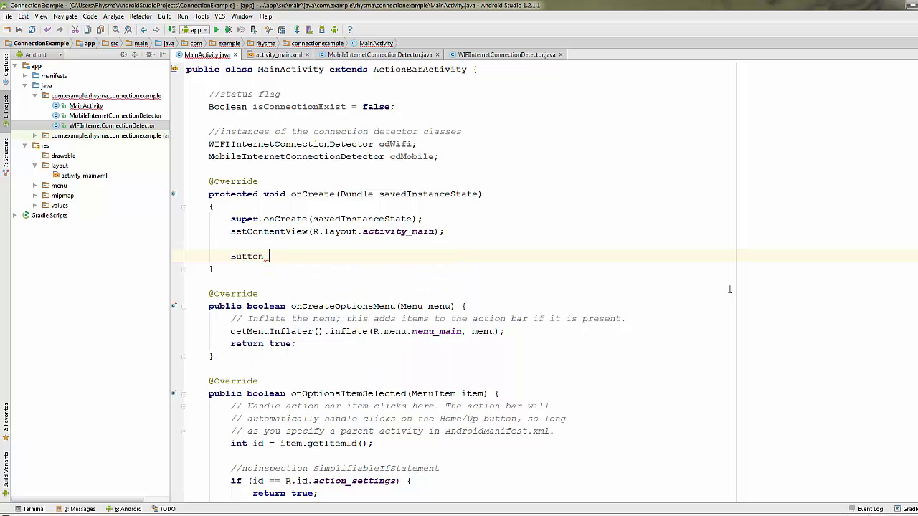
text(btnWifiStatus =)
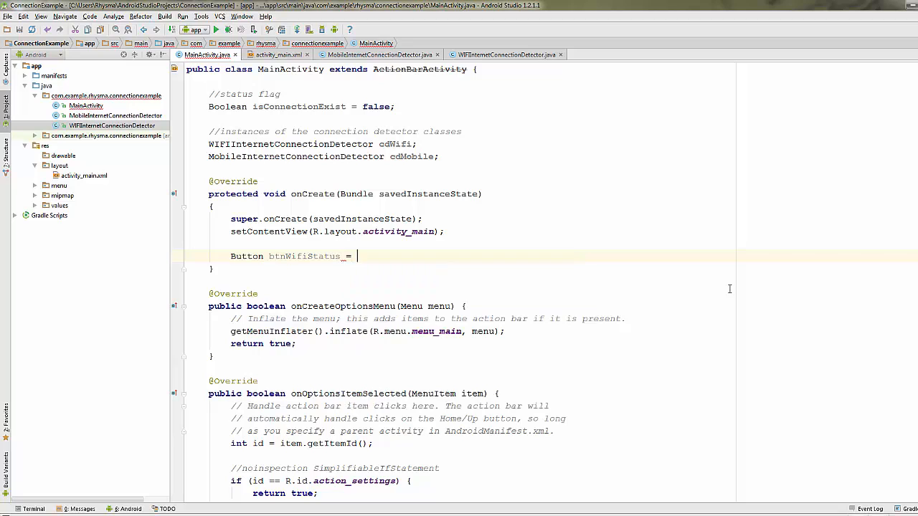
text((Button))
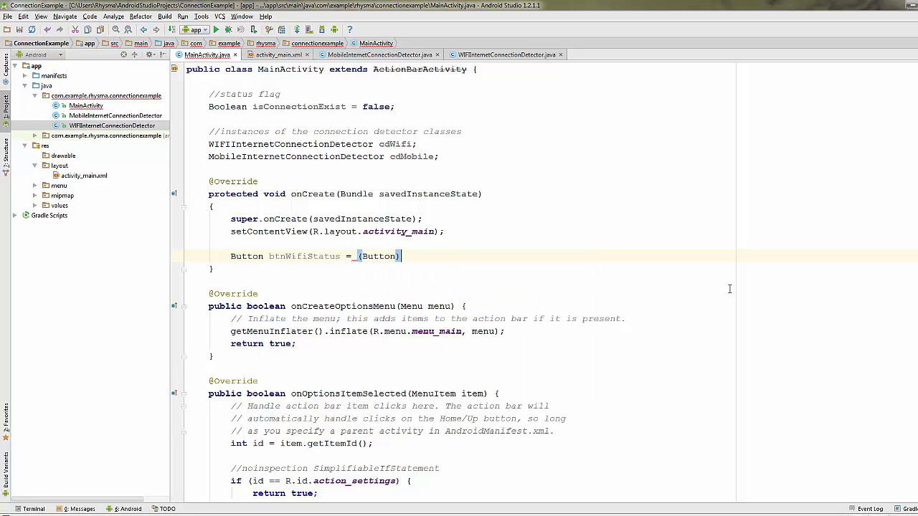
text(findViewById()
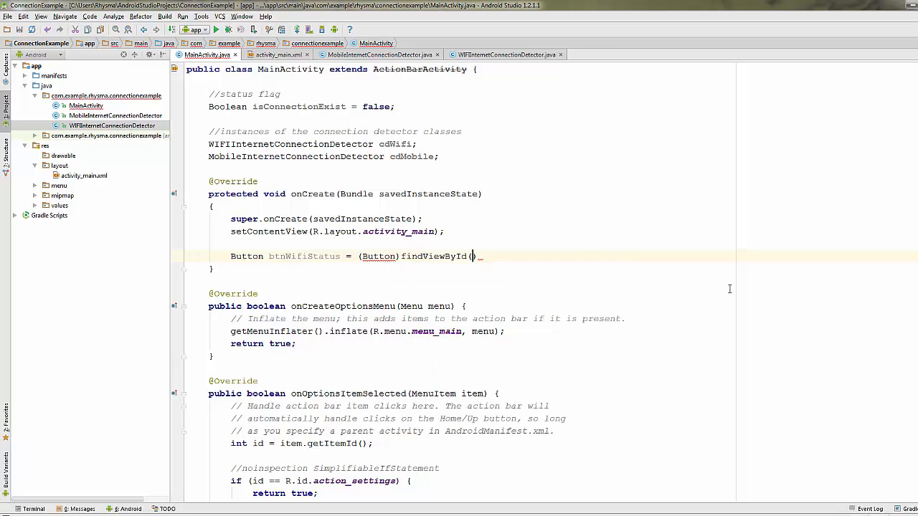
text(R.)
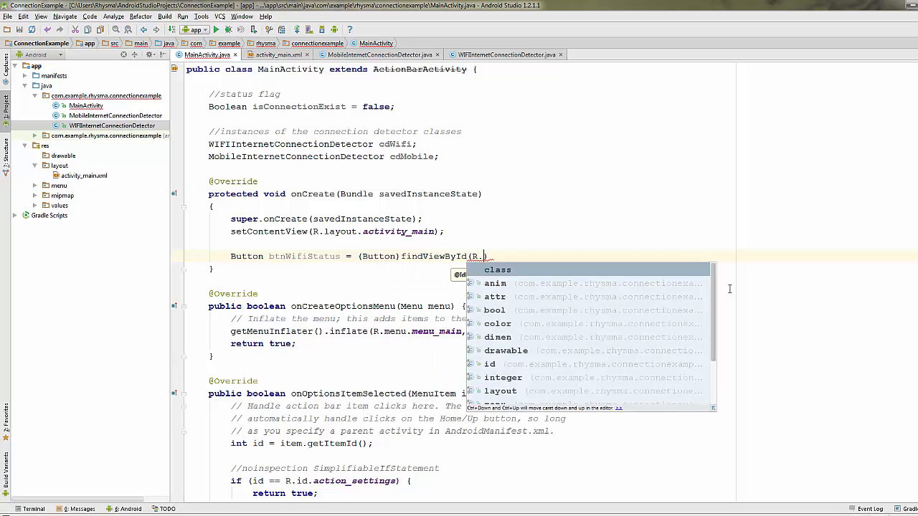
text(id.)
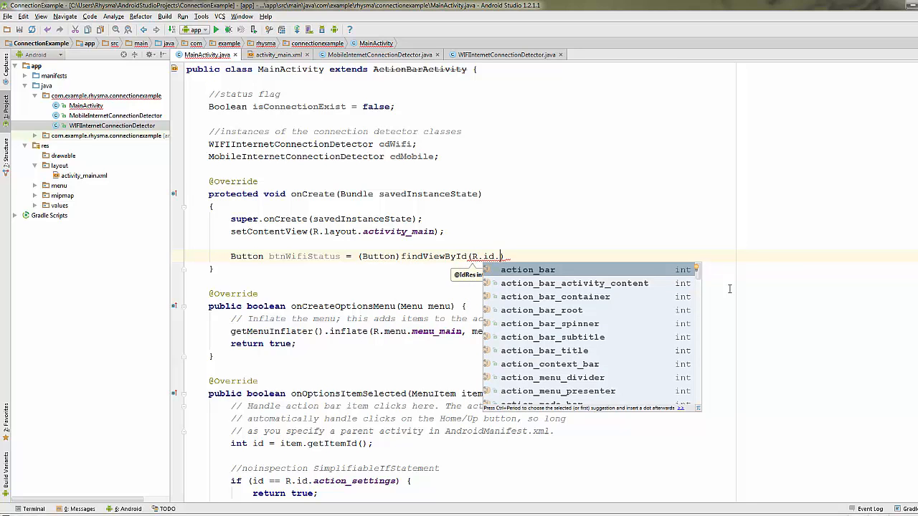
text(ch)
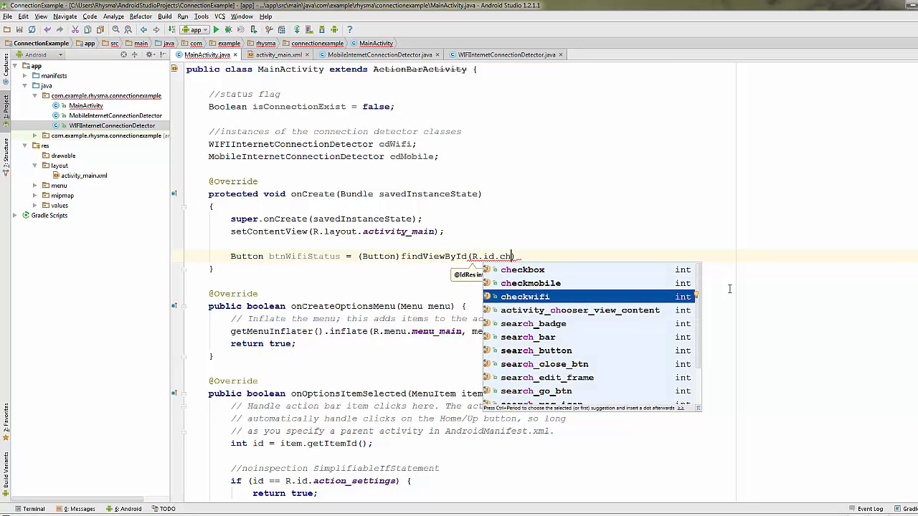
click(525, 295)
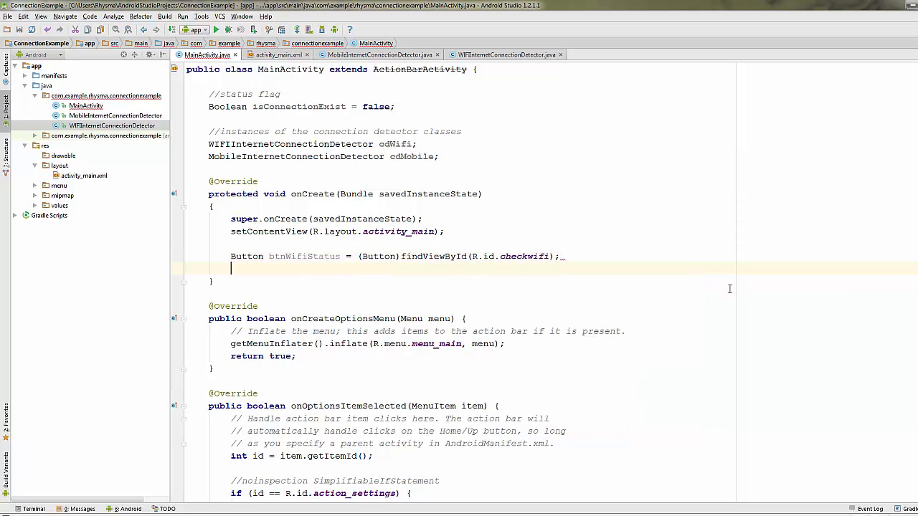
Bind Button btnMobileStatus to R.id.checkmobile via findViewById
text(Button)
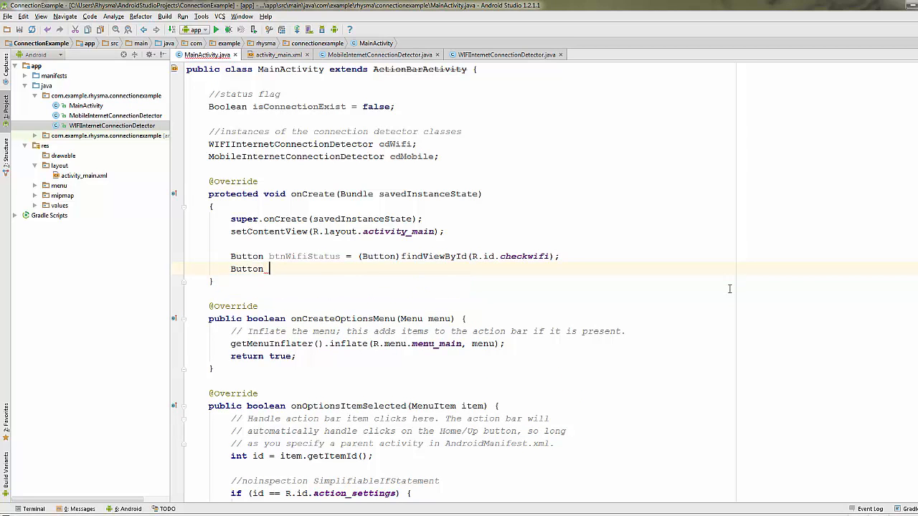
text(btnMobileSt)
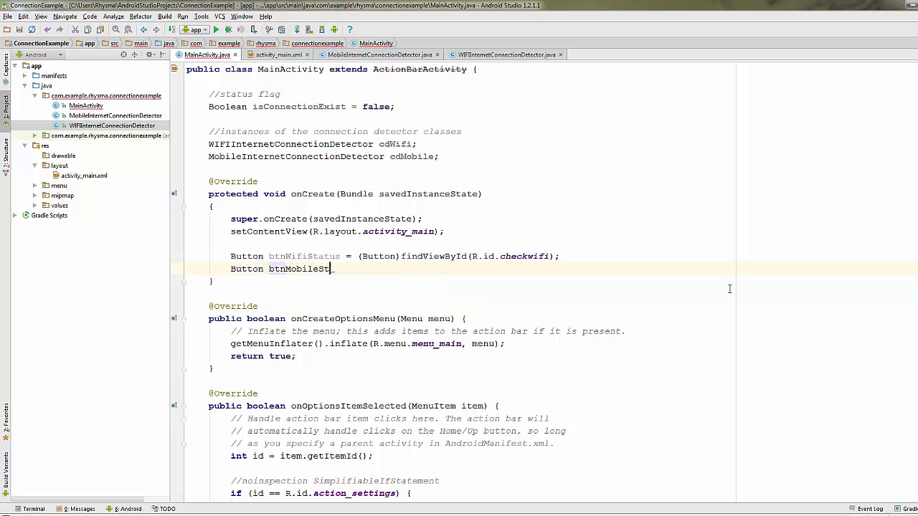
text(atus =)
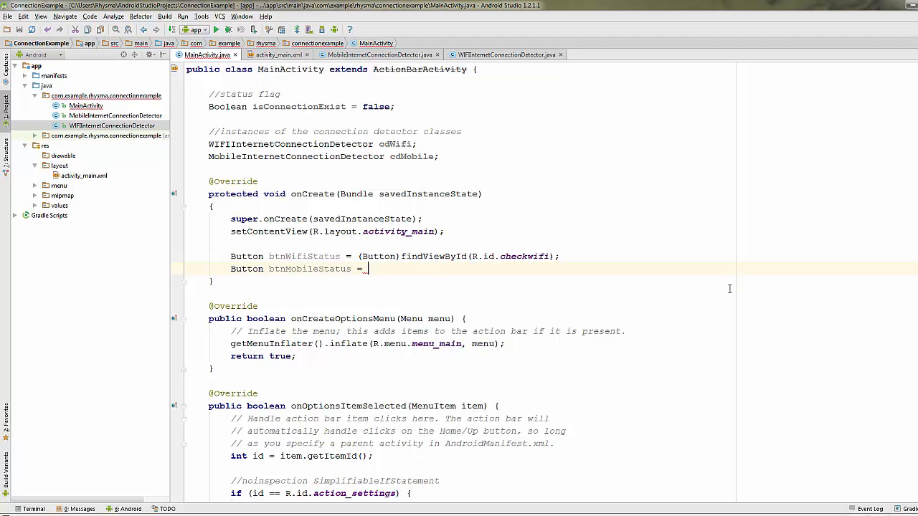
text((Button))
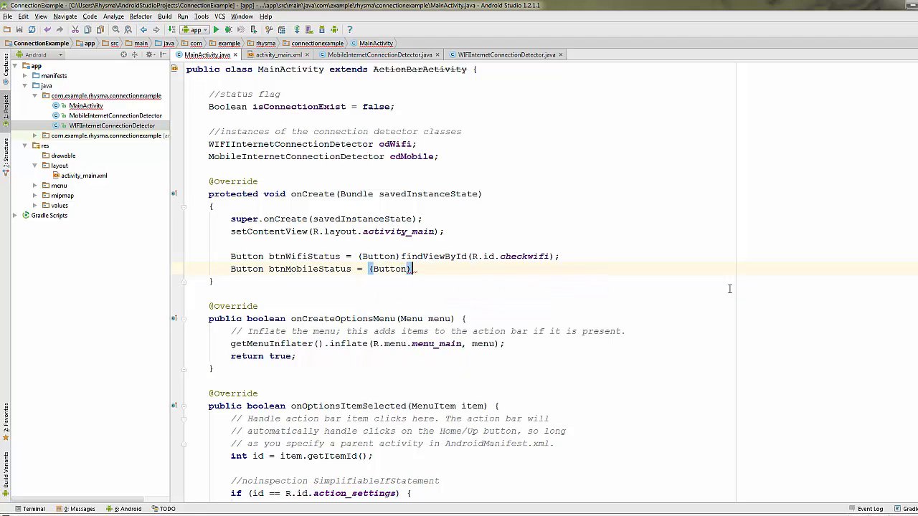
text(findViewById(R.id.checkmobile);)
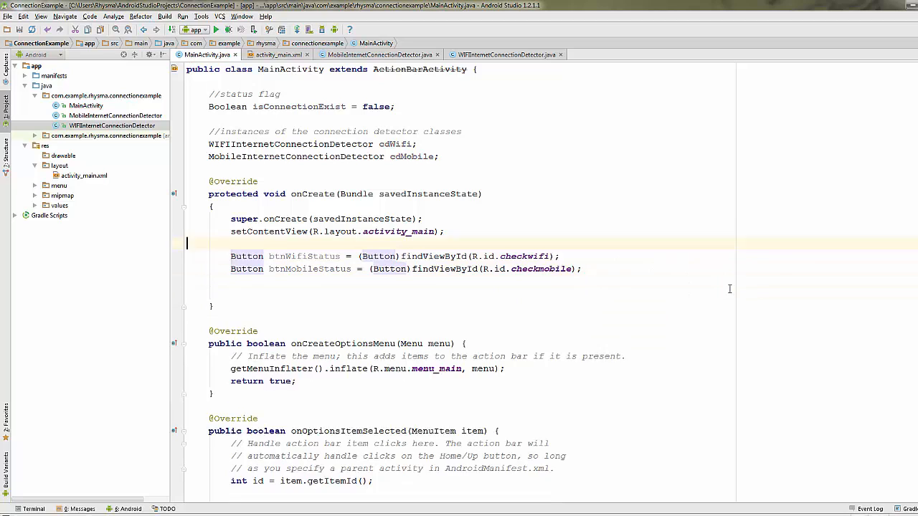
Add comments about the button instances and creating the connection detector instances
text(//instan)
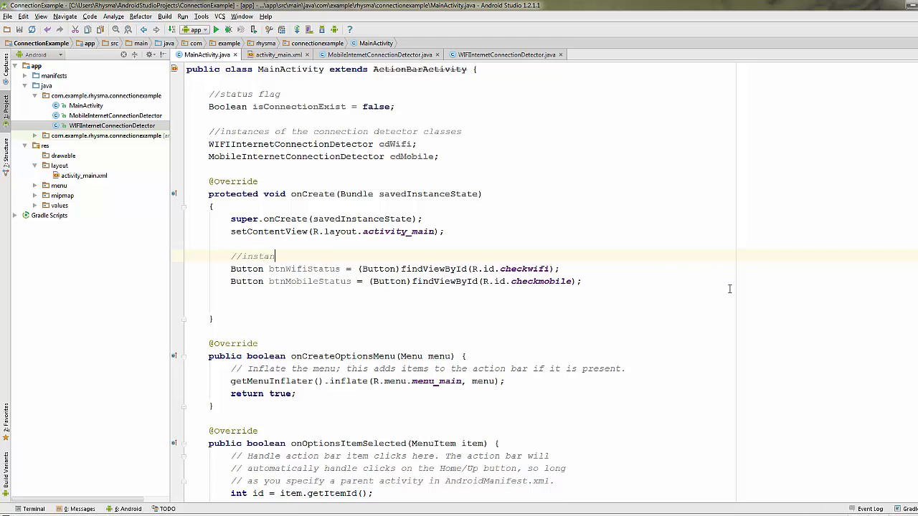
text(ces of the buttons)
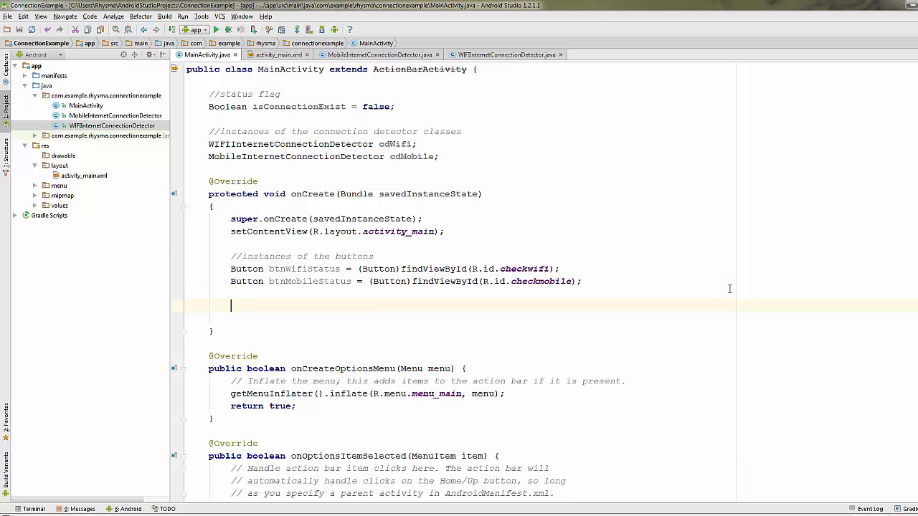
text(//)
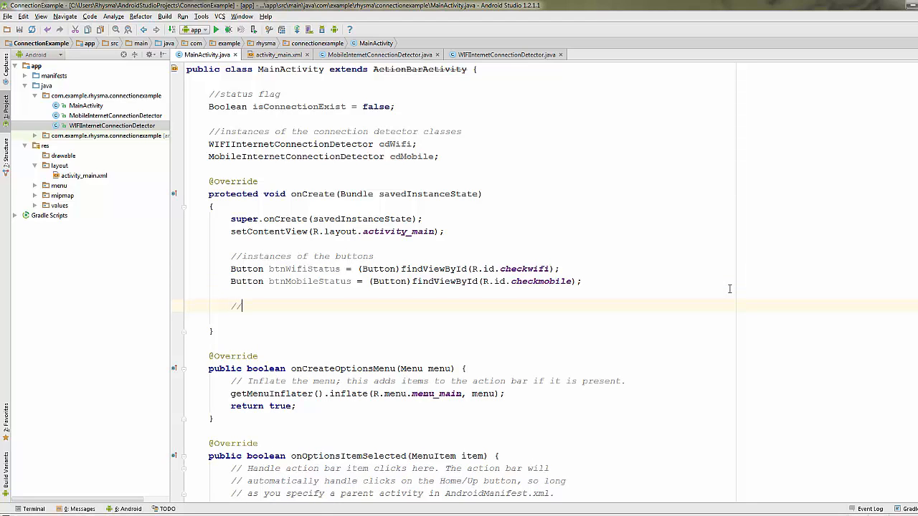
text(create)
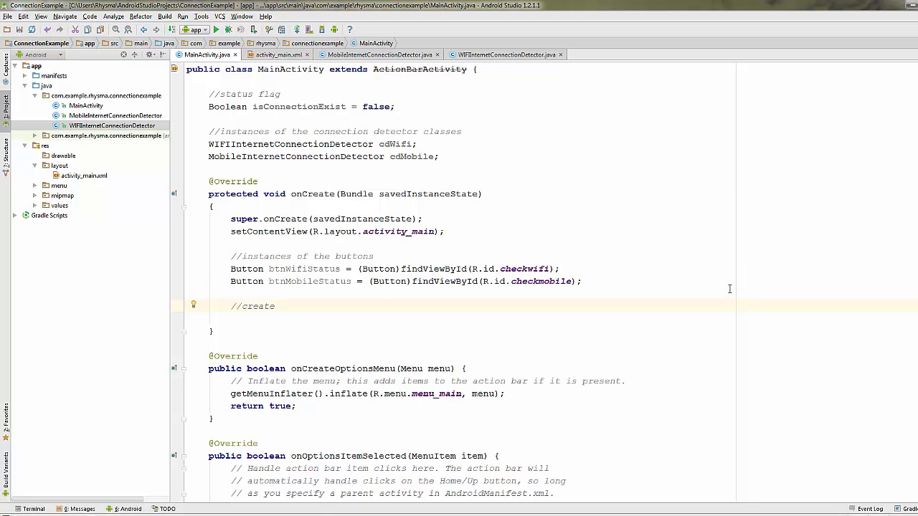
click(278, 307)
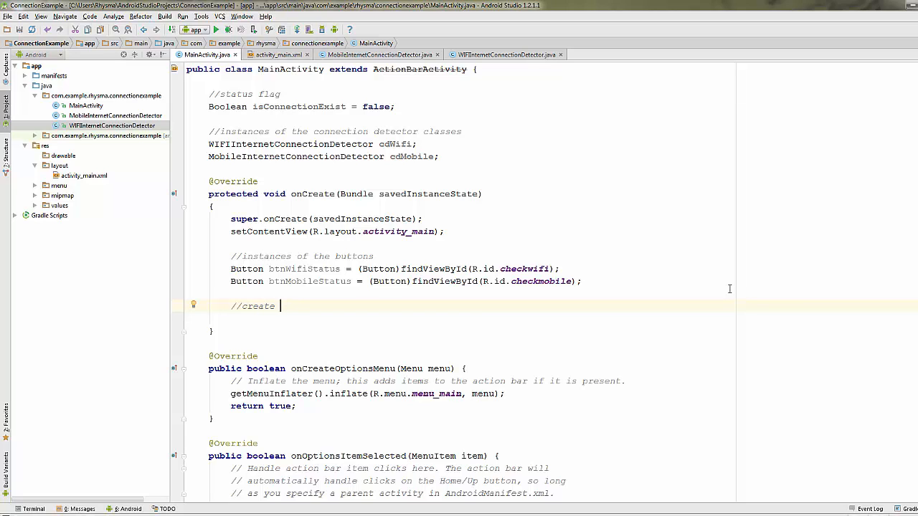
text(instanti)
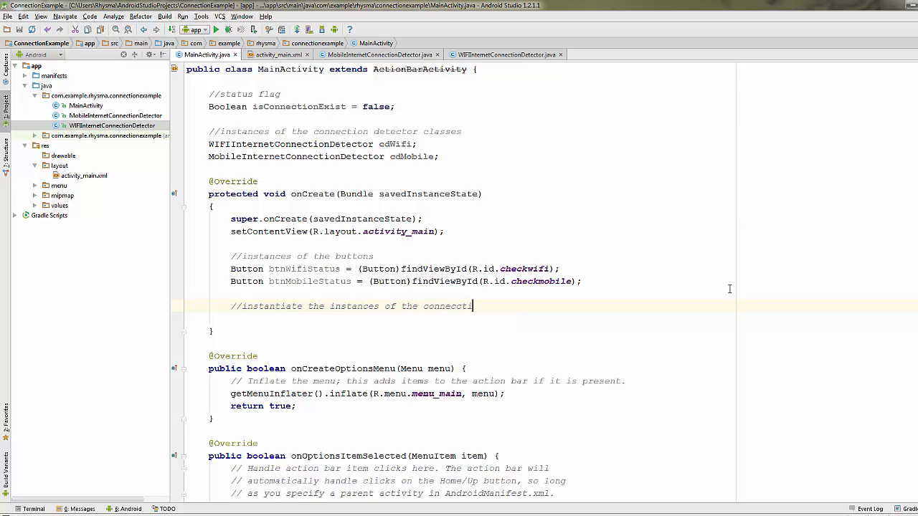
text(on de)
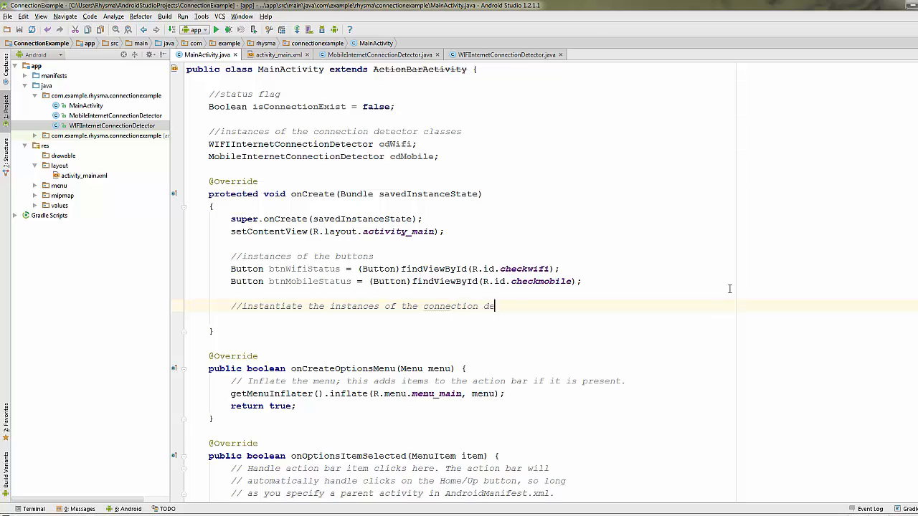
text(de)
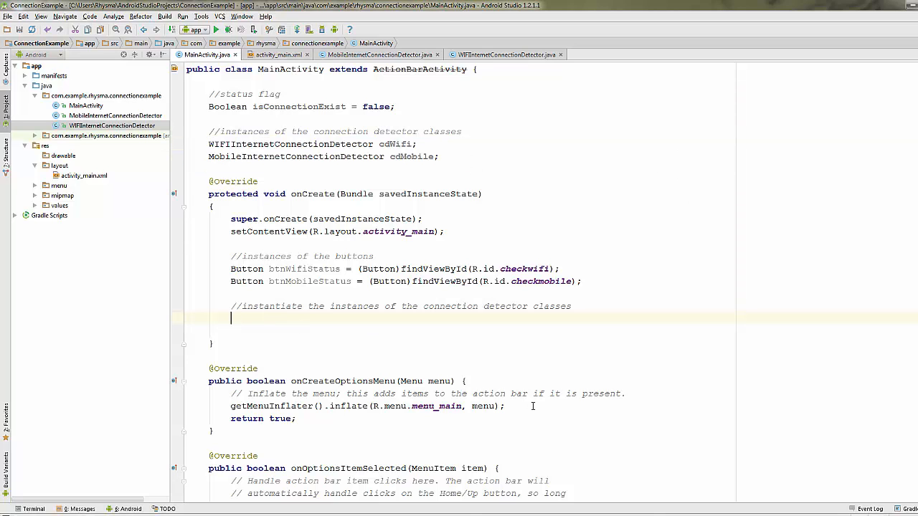
Assign cdMobile and cdWifi new detector instances built from getApplicationContext()
text(cdMobile)
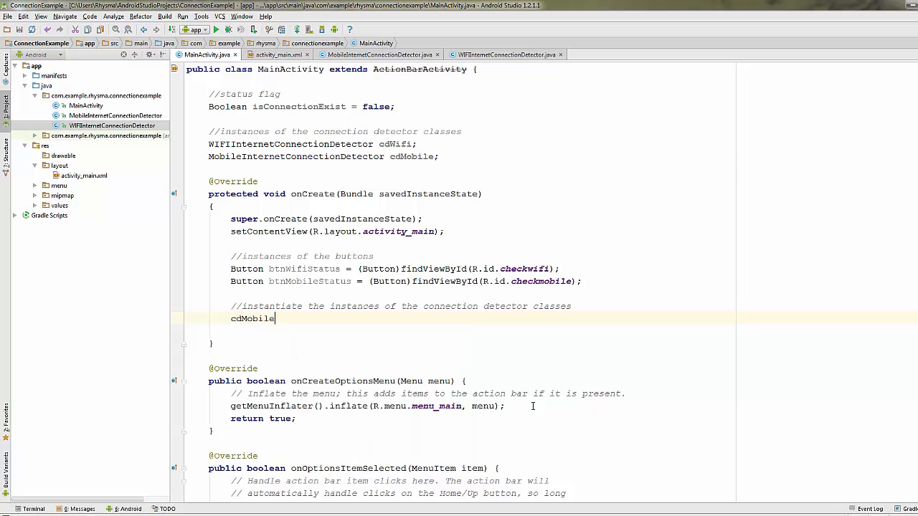
text(= new)
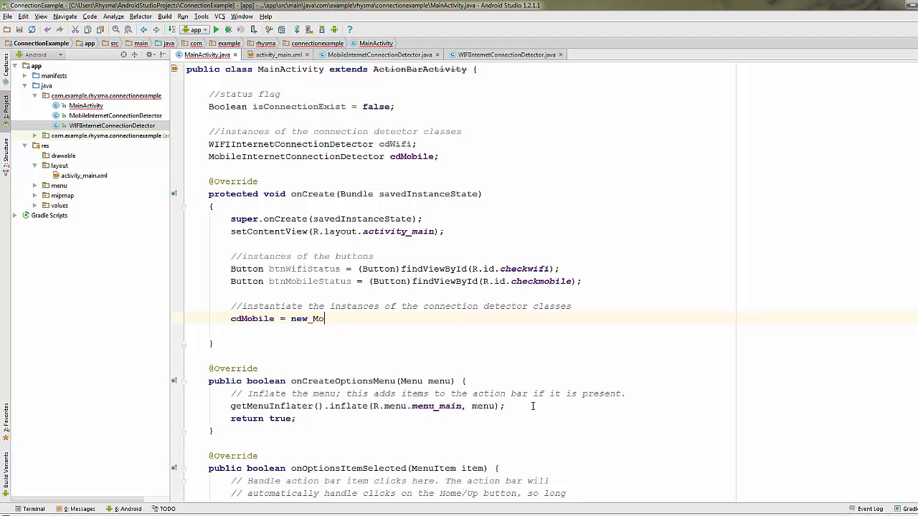
text(MobileInternetConnectionDetector()
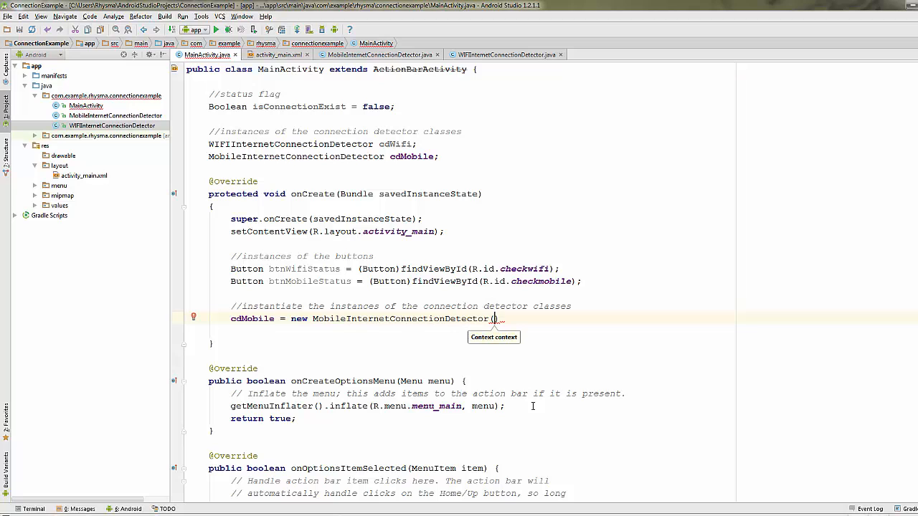
text(g)
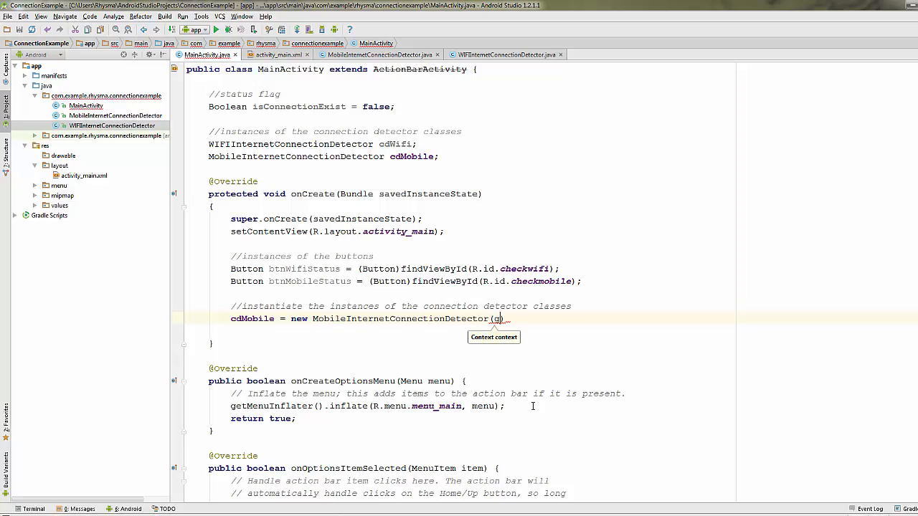
text(getApplicationContext())
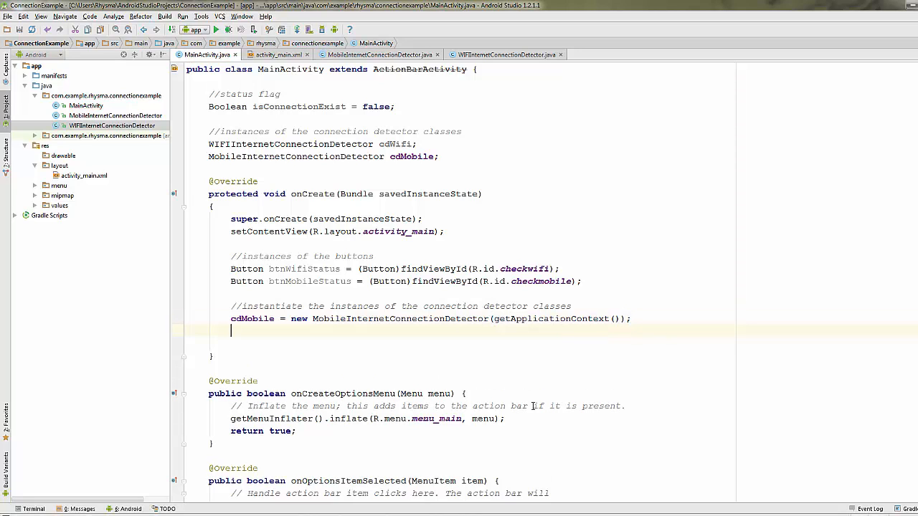
text(cdWifi)
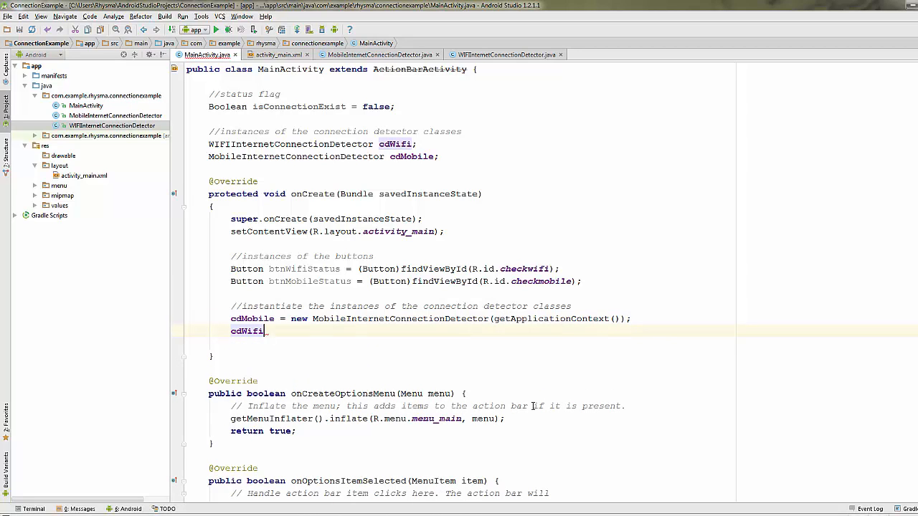
text(= new_W)
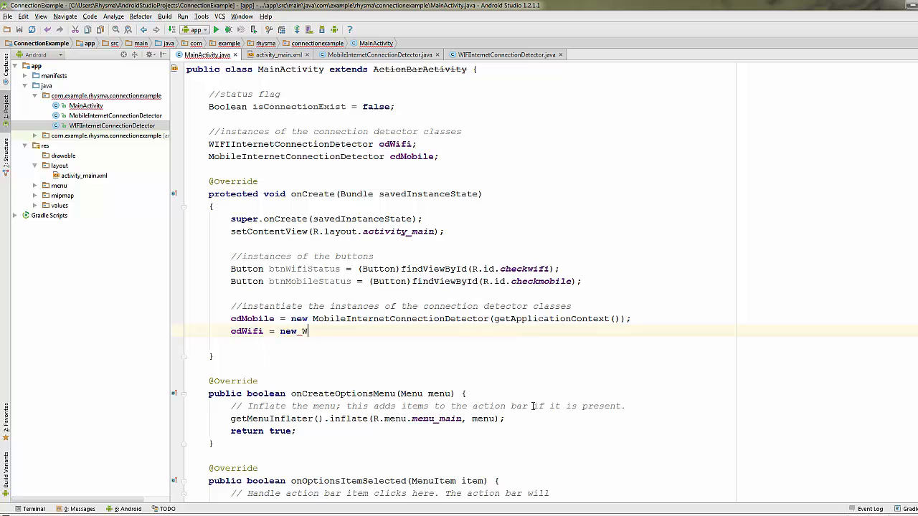
text(WIFIInternetConnectionDetector(getApplicationContext());)
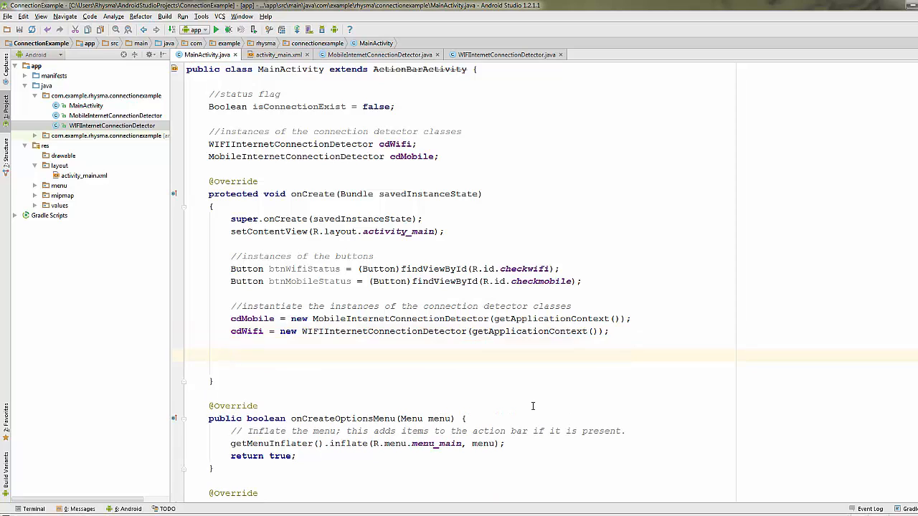
Add a comment describing the button listener that will check for WiFi status
text(//)
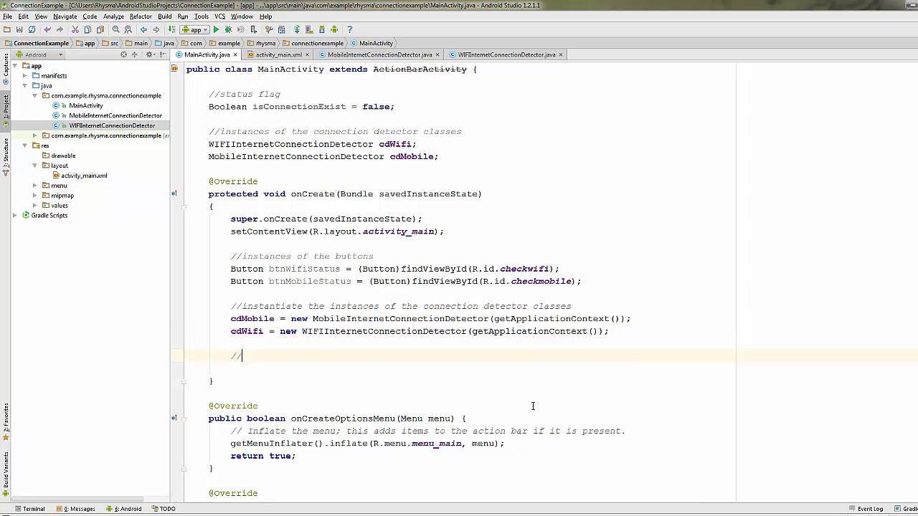
text(Button onclick liste)
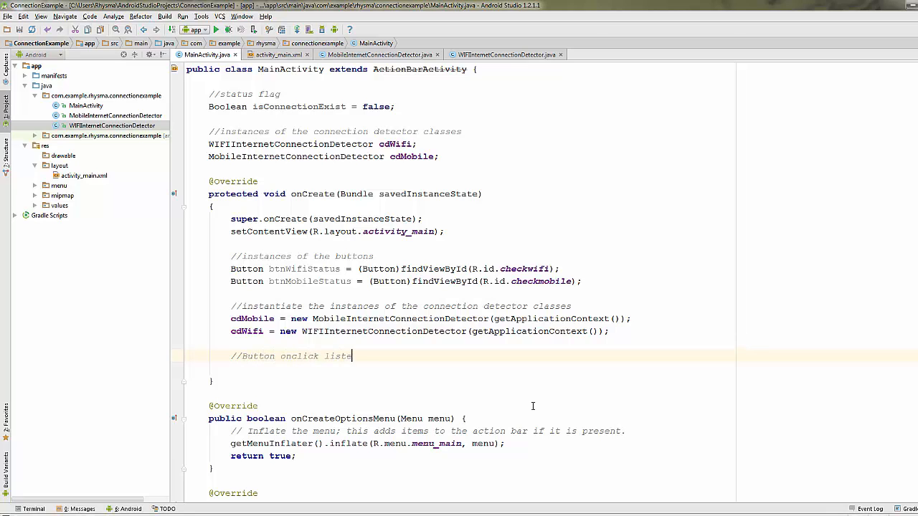
text(ner)
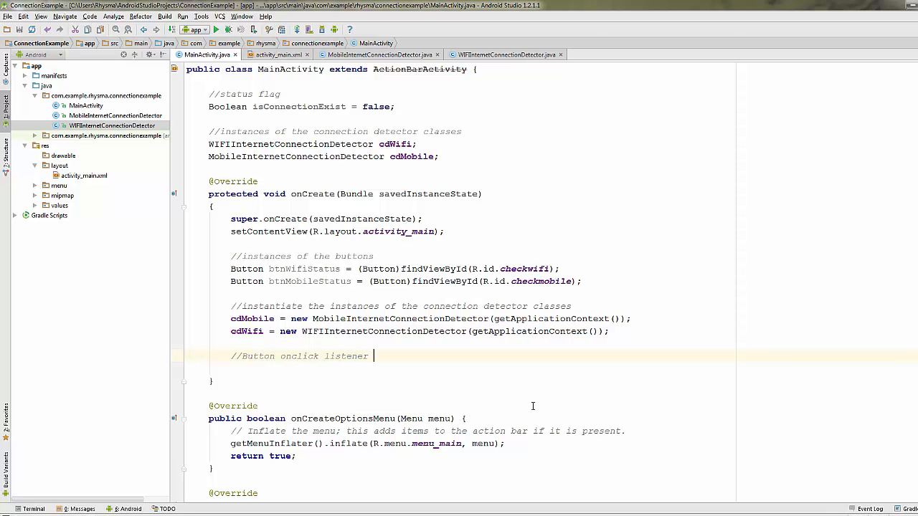
text(that will)
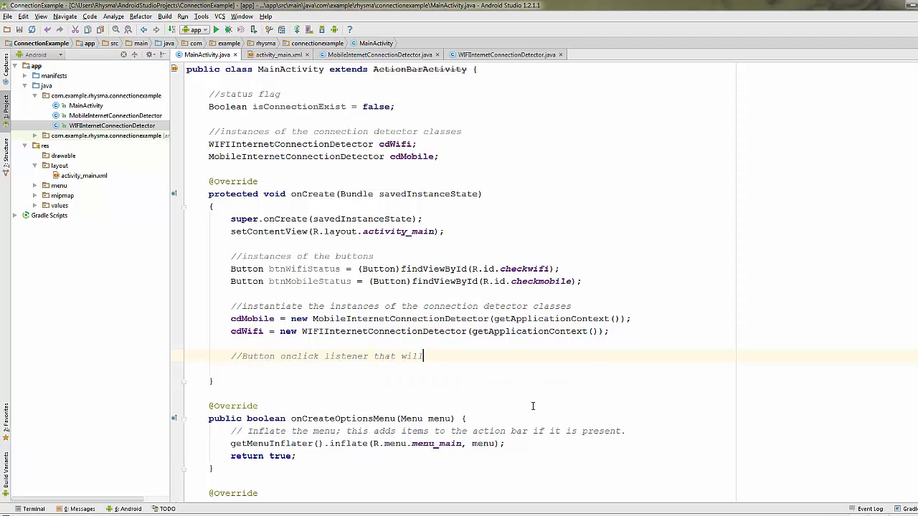
text(check for wifi status)
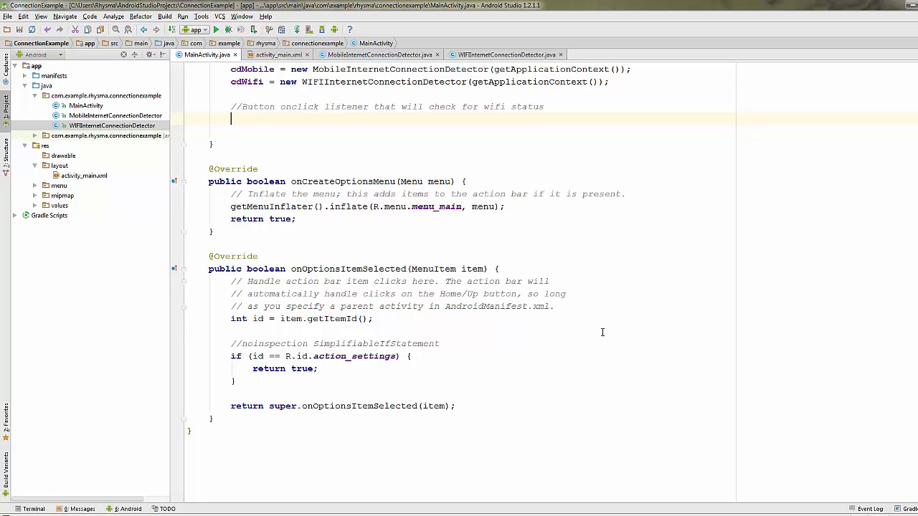
Attach a new View.OnClickListener with an empty onClick to btnWifiStatus
text(btnWifiStatus)
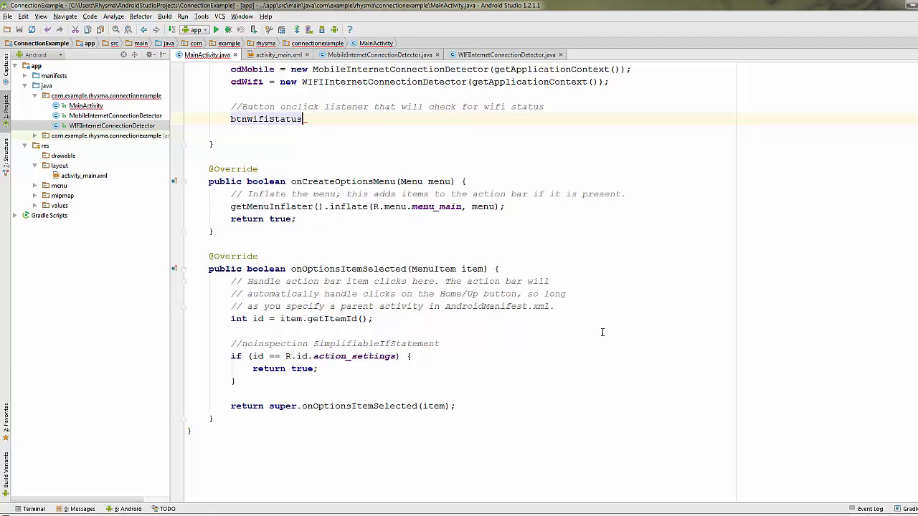
text(.setOnClickListener();)
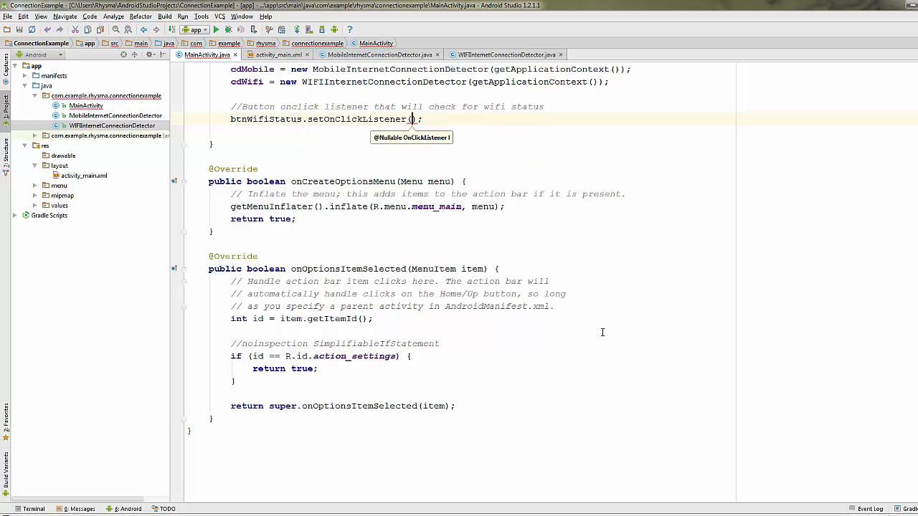
text(new_View)
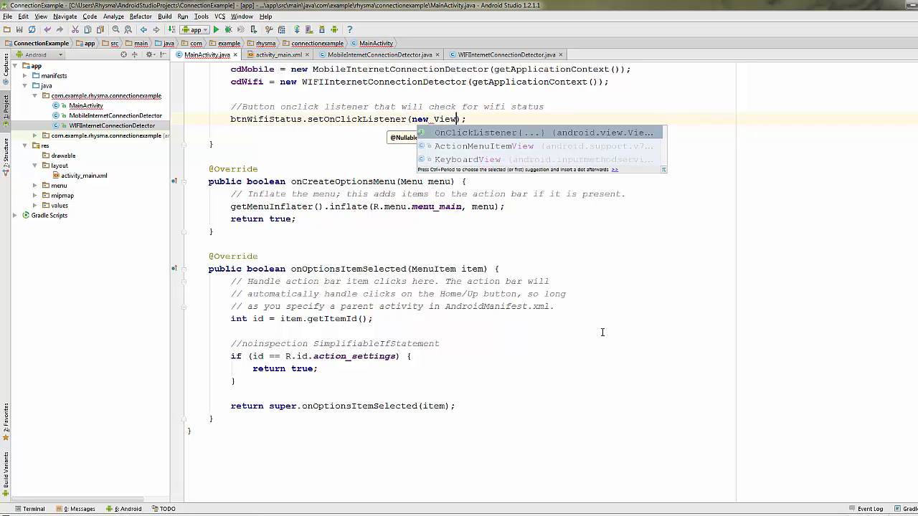
text(OnClickListener()
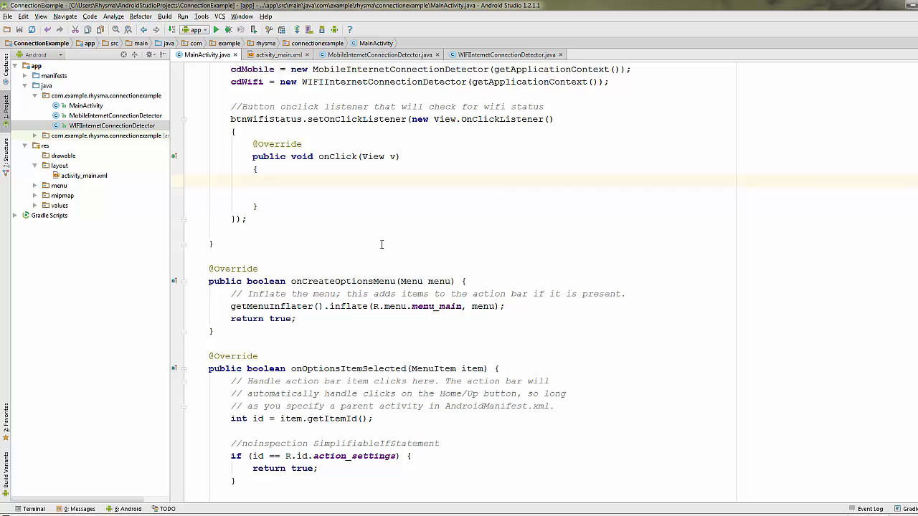
Add a 'get internet connection status' comment and begin isConnectionExist = cd in onClick
text(//)
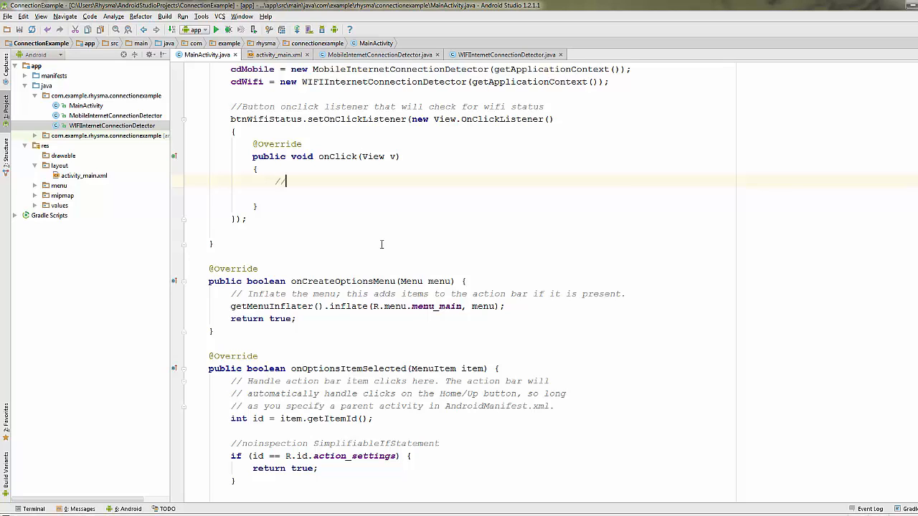
text(get Interne)
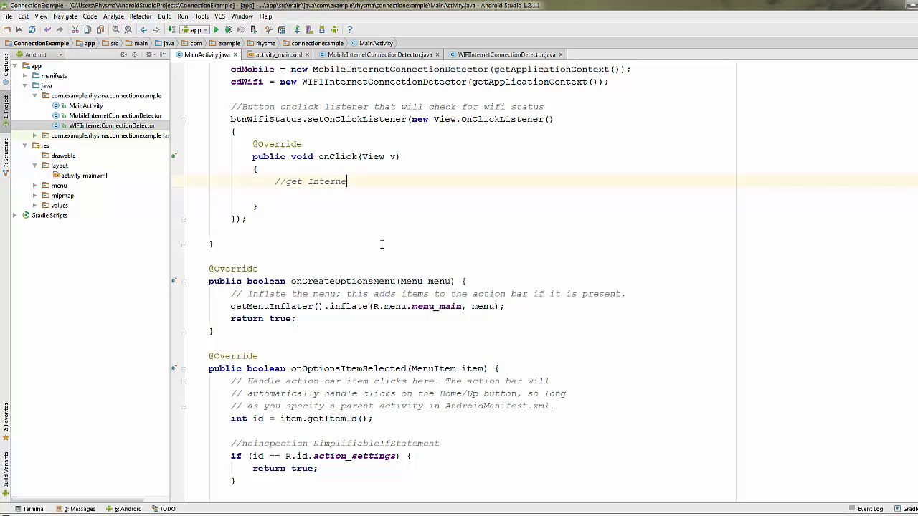
text(connection statu)
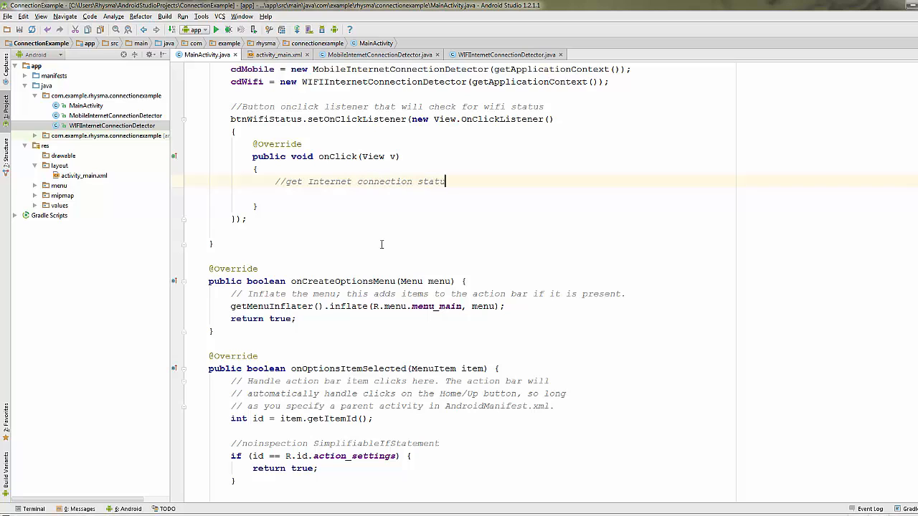
text(isConnectionExist =)
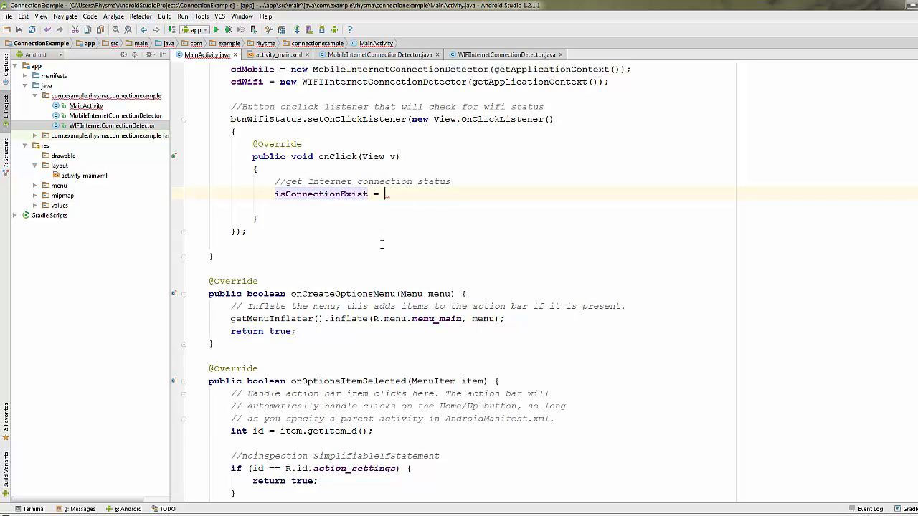
text(cd)
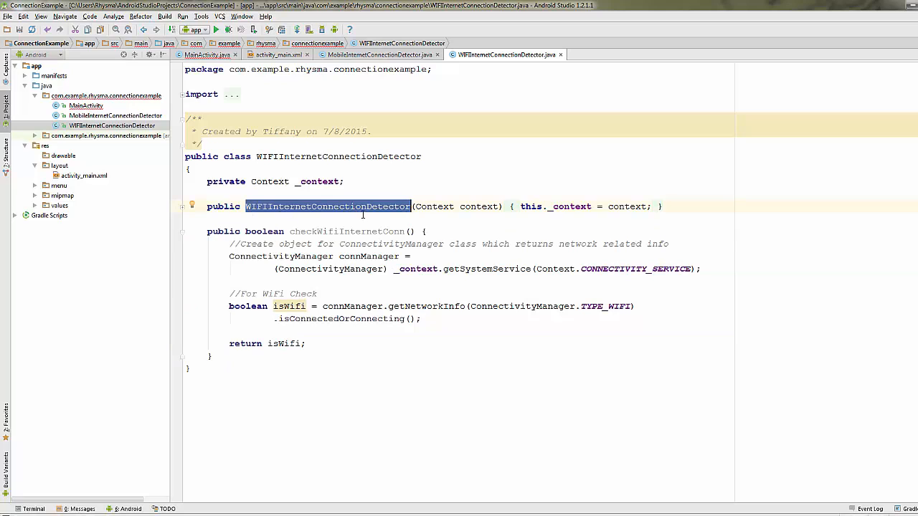
Complete the assignment as cdWifi.checkWifiInternetConn() after checking the WiFi detector class
click(347, 231)
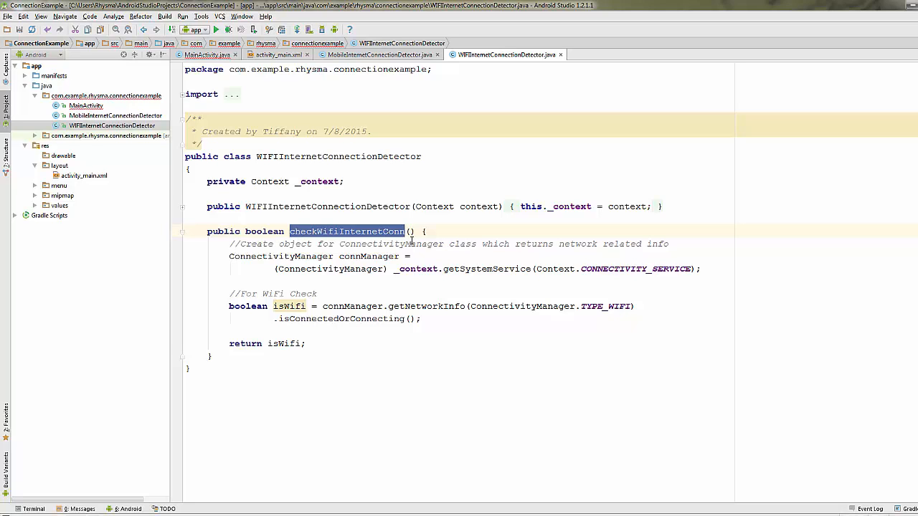
click(203, 55)
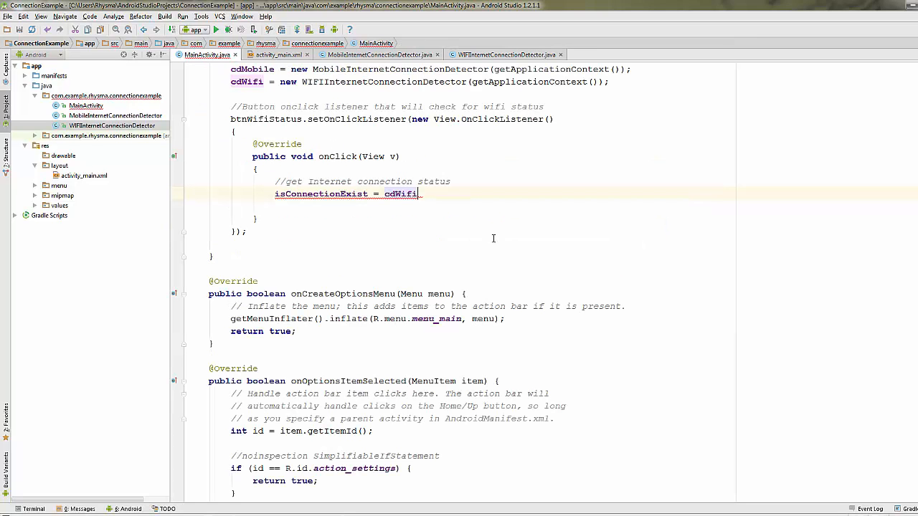
text(.checkWifiInternetConn())
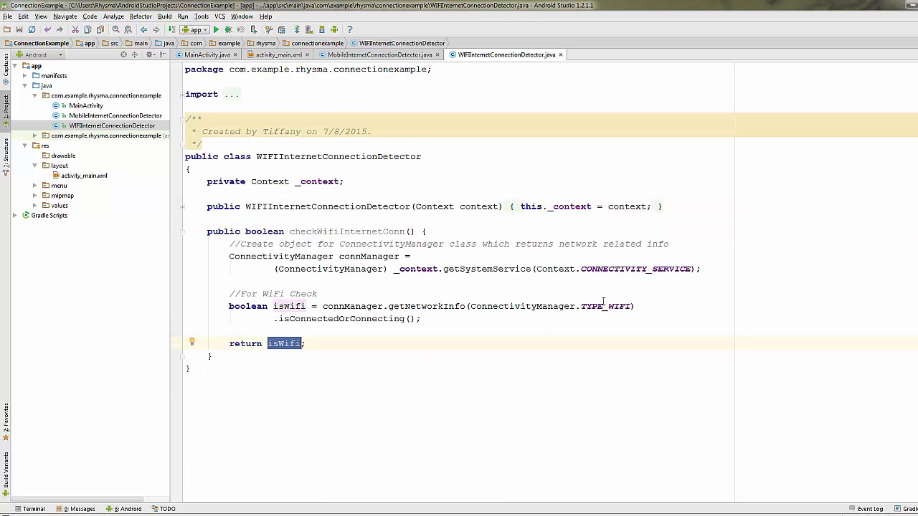
double_click(605, 307)
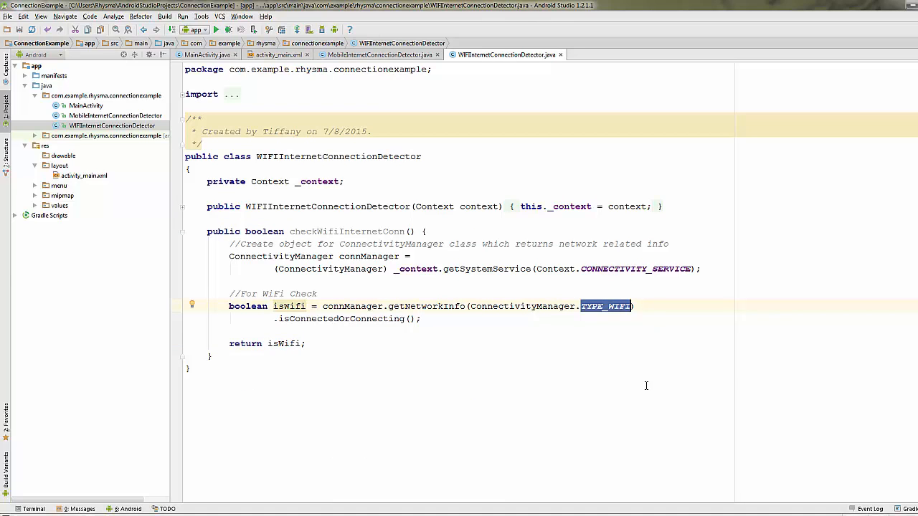
click(207, 55)
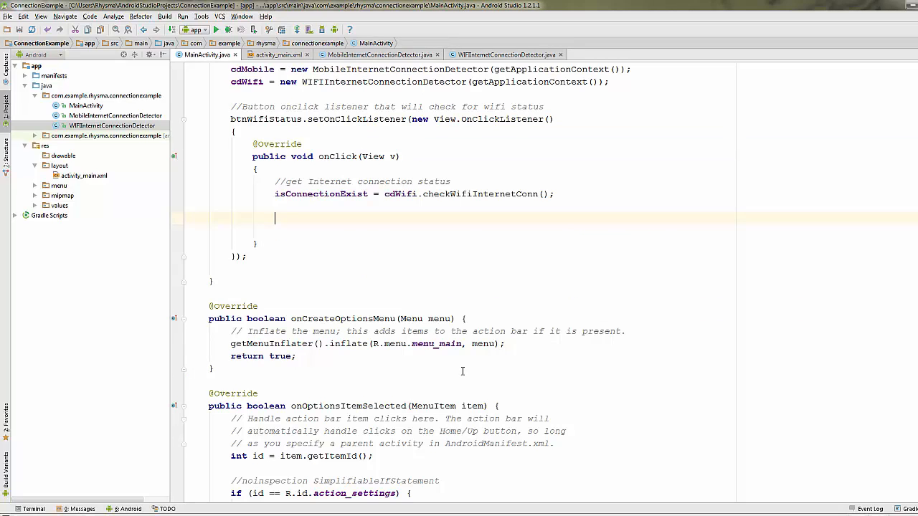
Add an output comment and an if(isConnectionExist) branch noting 'we have wifi'
text(//)
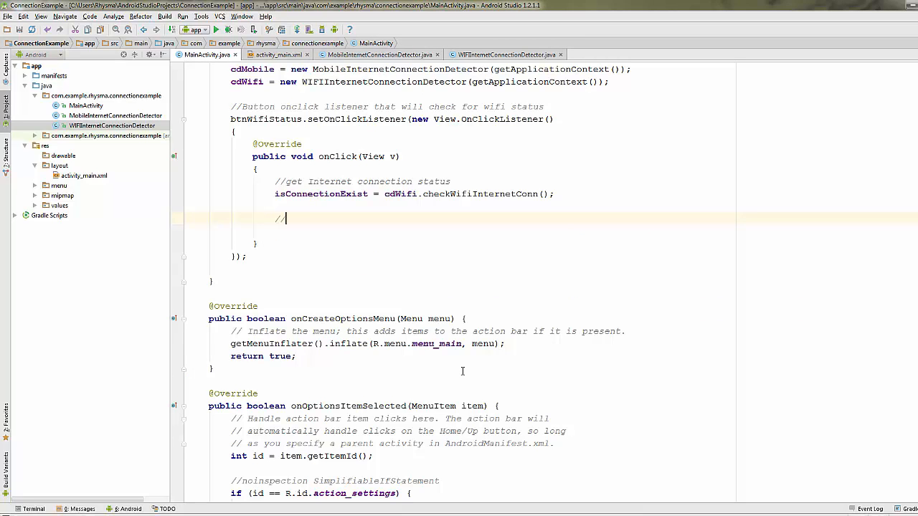
text(determine the)
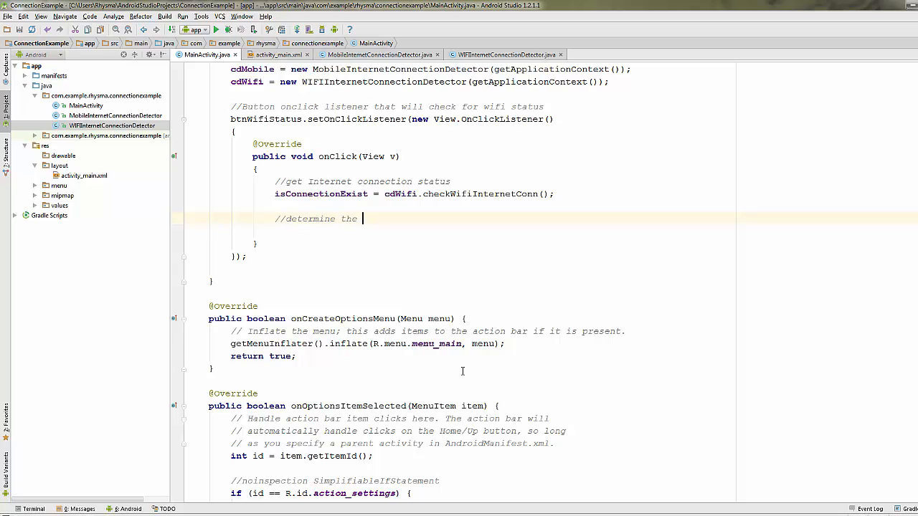
text(output value based on the response)
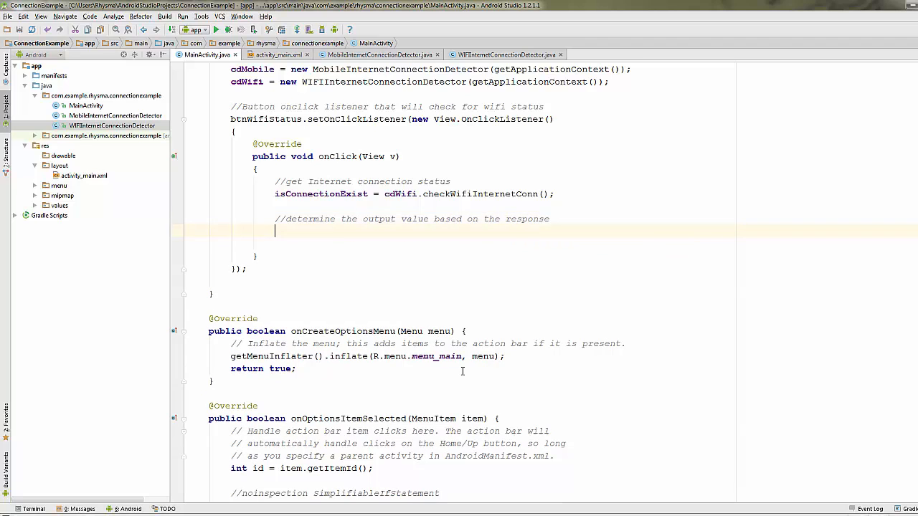
text(if(isConnectionExist)
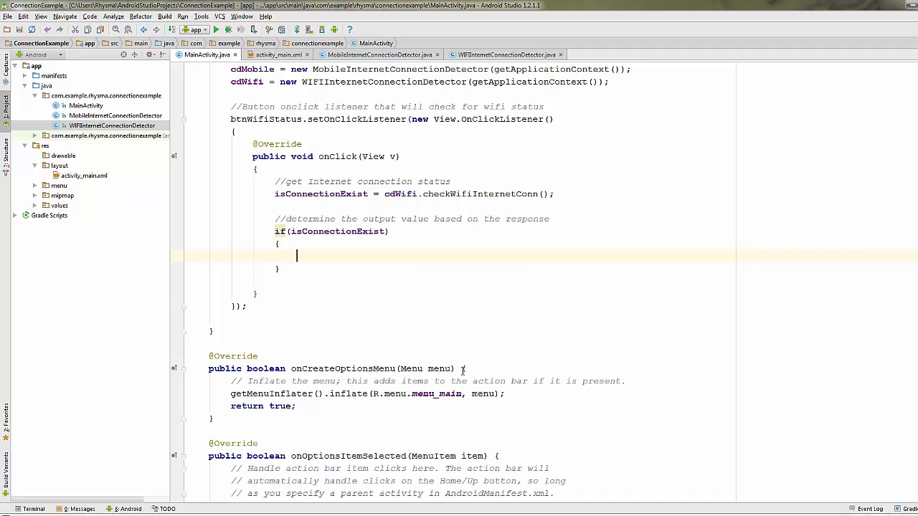
text(//we have wifi)
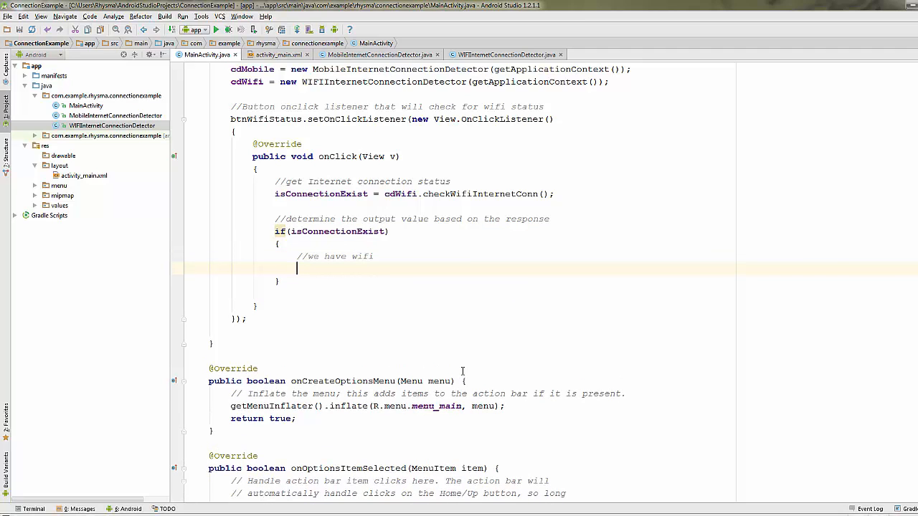
Show a Toast.makeText 'Yes Wifi' alert in the if branch and start the else branch
text(Toast.)
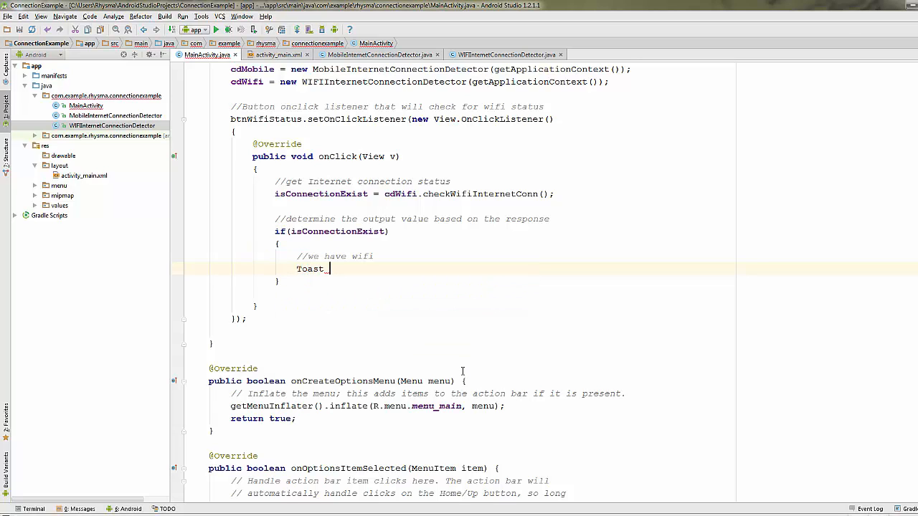
text(alert)
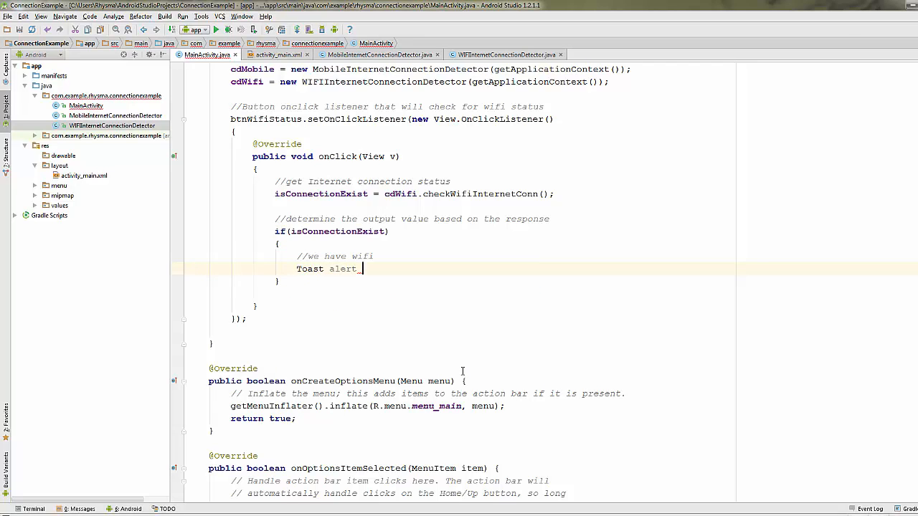
text(= Toast.makeText()
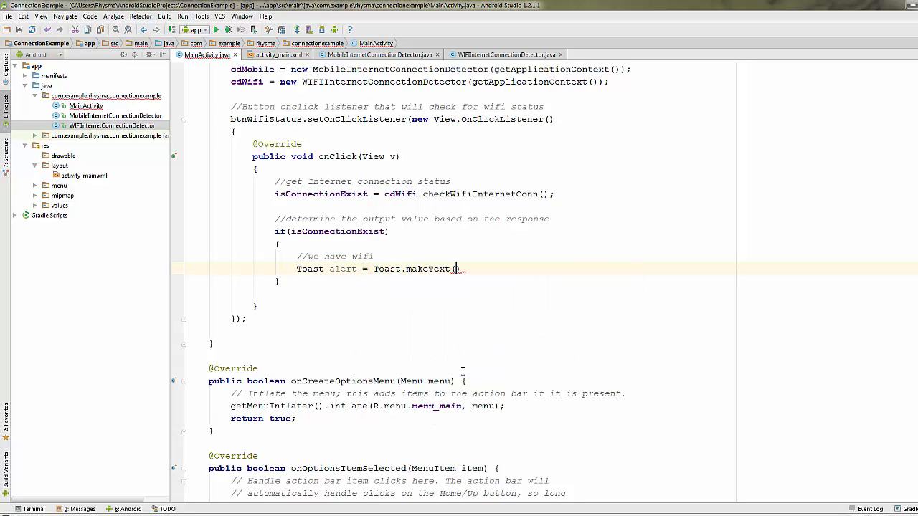
text(MainActivity.this,)
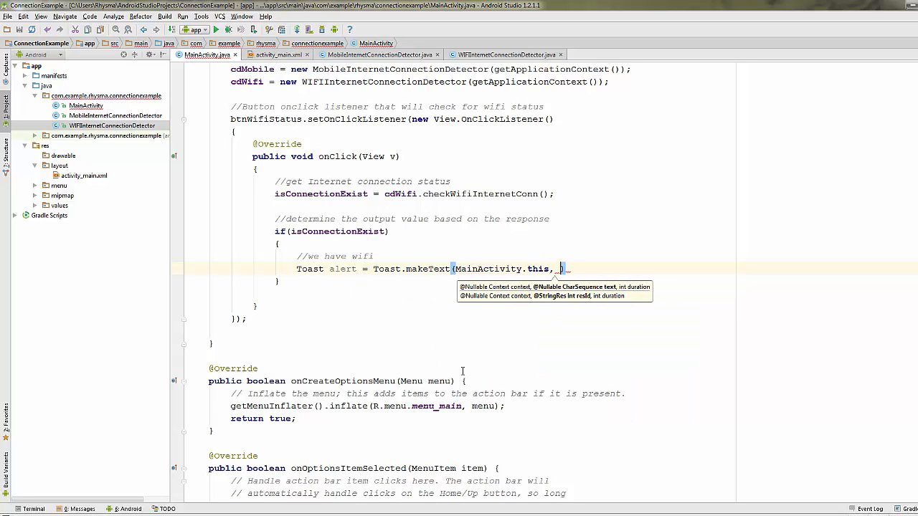
text("Yes")
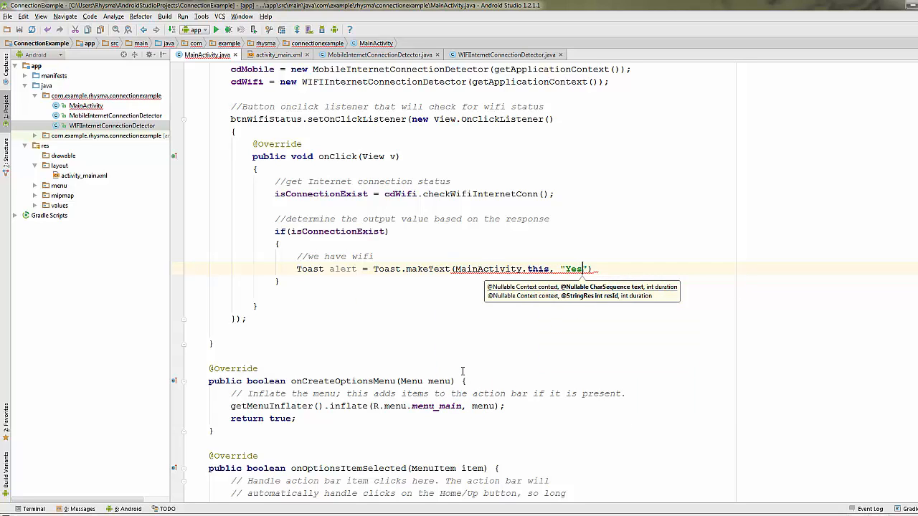
text(Wifi)
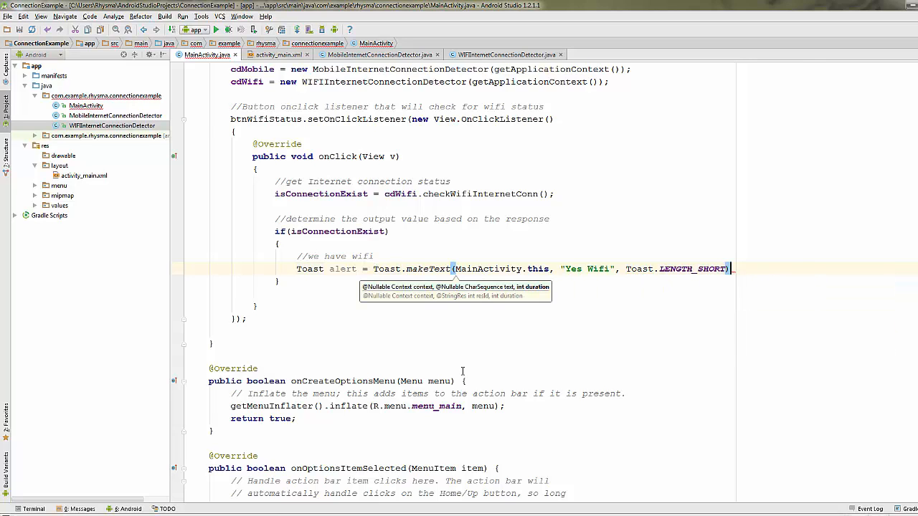
text(alert.Show)
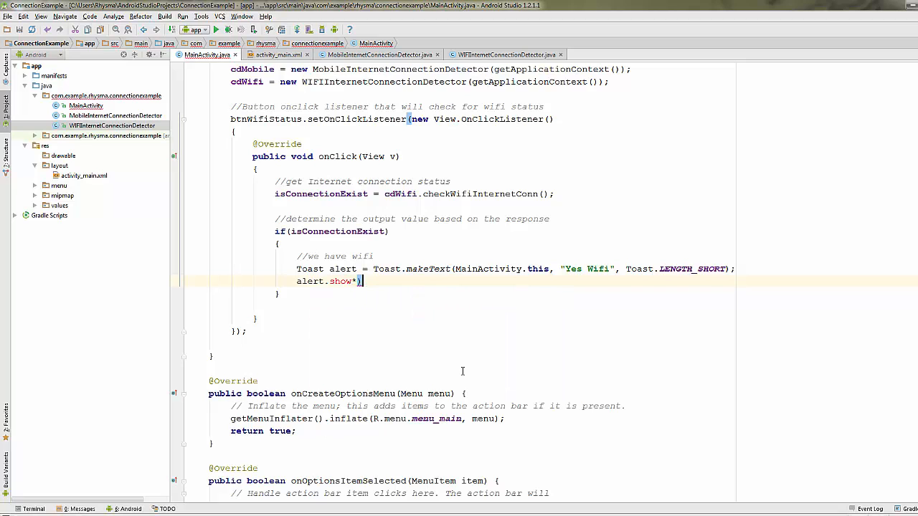
text(();)
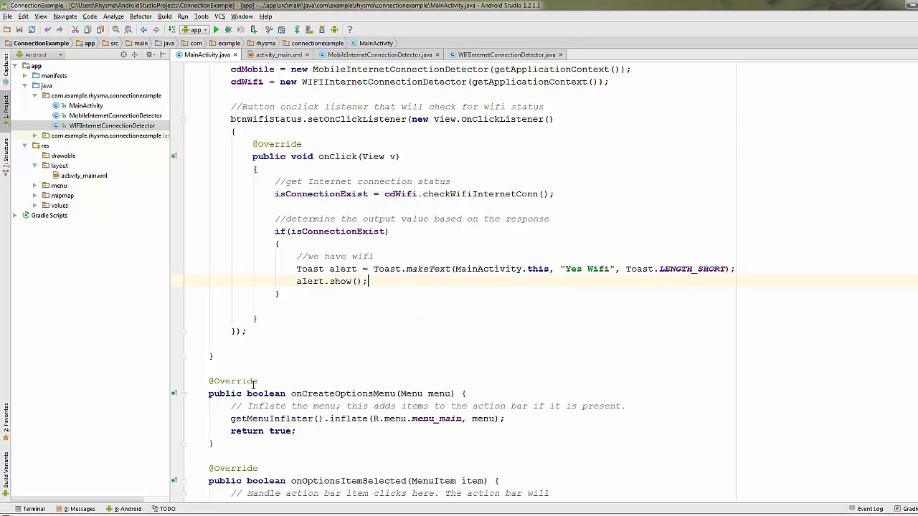
text(else)
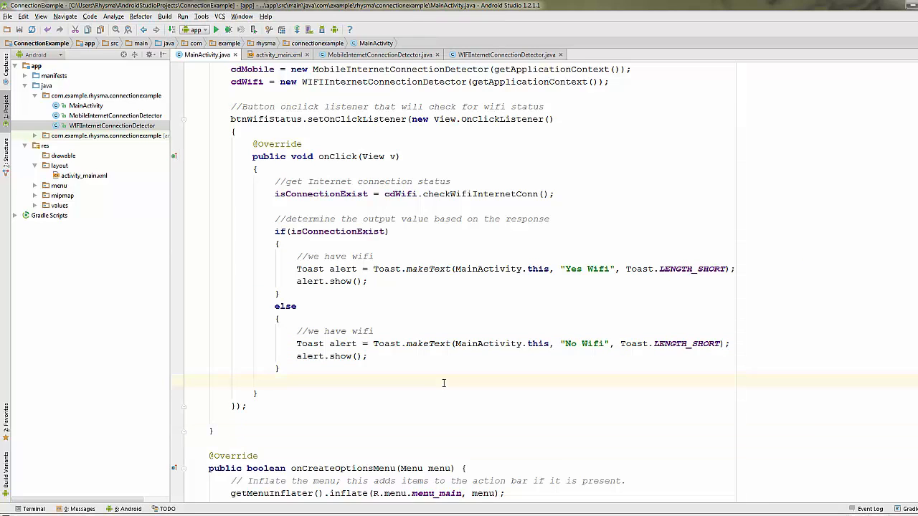
mouse_move(264, 407)
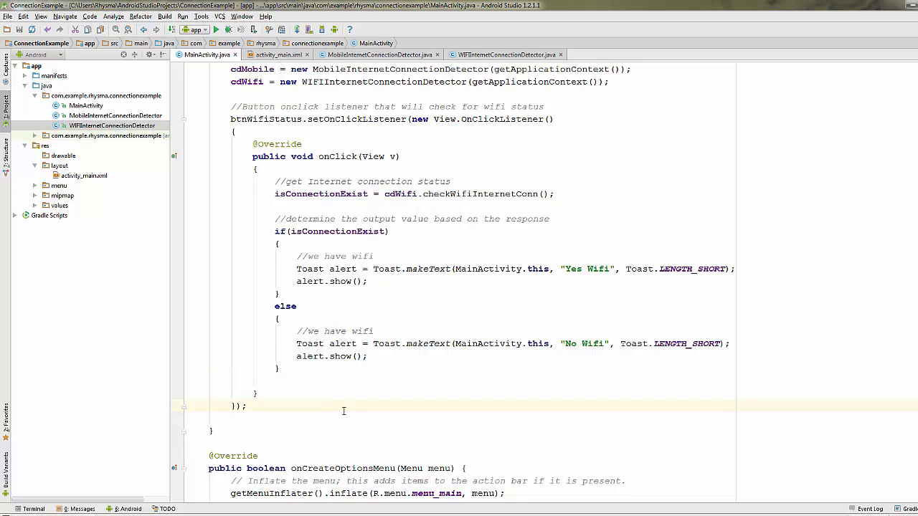
Duplicate the WiFi listener onto btnMobileStatus with isConnectionExist = cdMobile.checkMobileInternetConn();
key(enter)
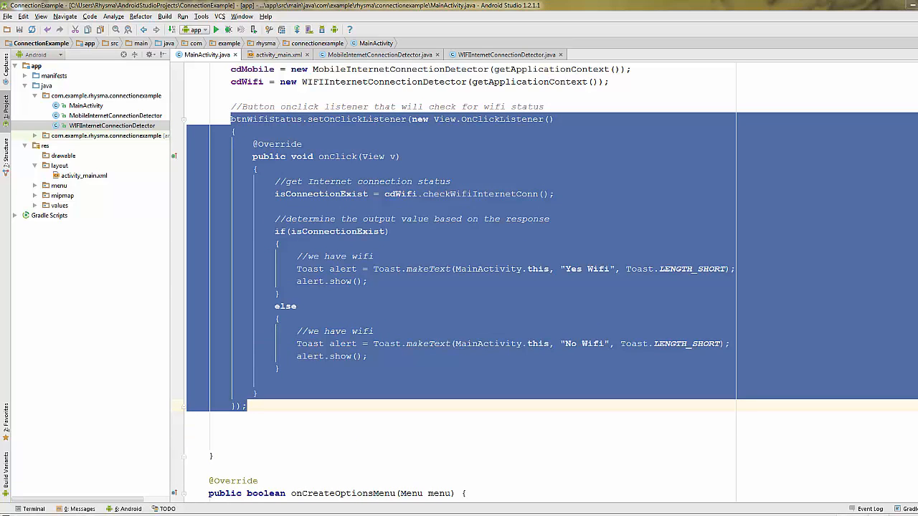
click(249, 321)
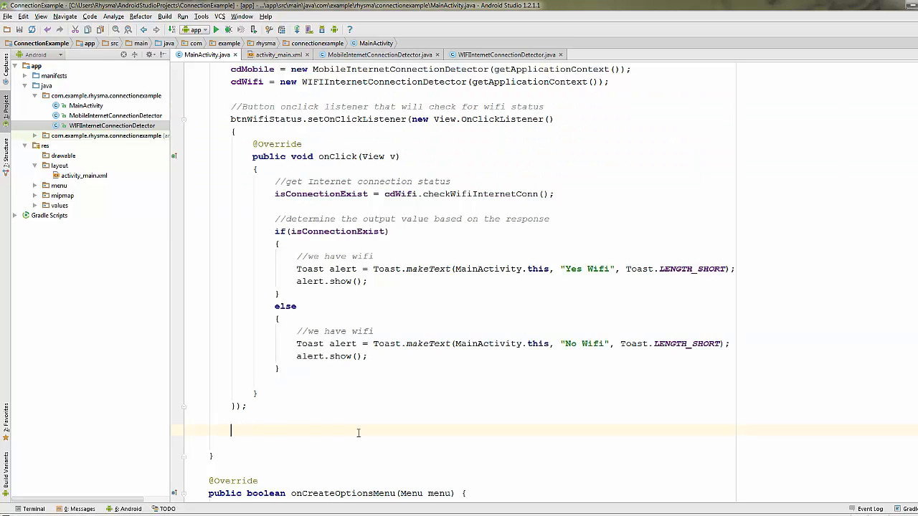
scroll(down, 3)
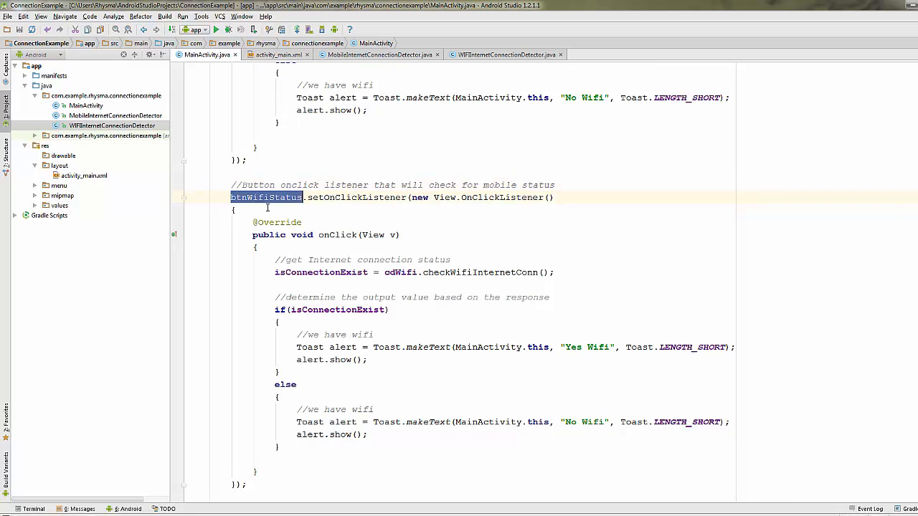
text(btnMobileStatus)
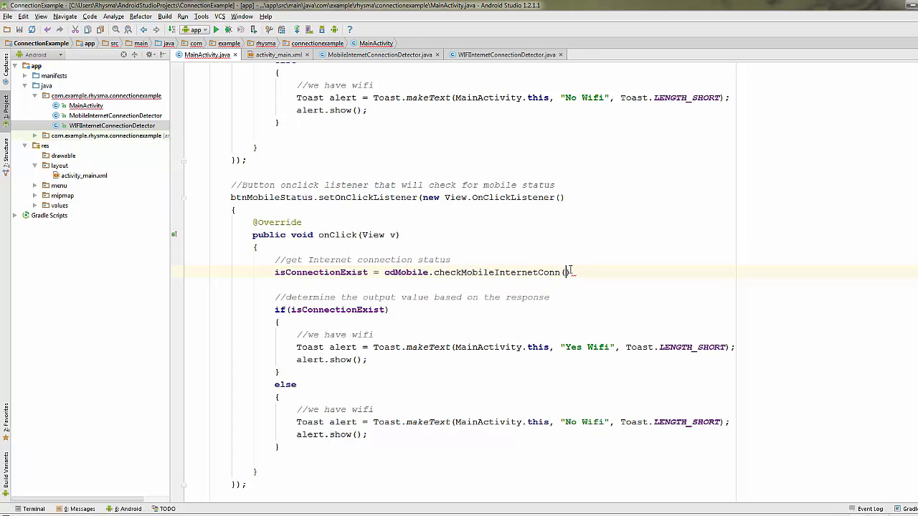
text(;)
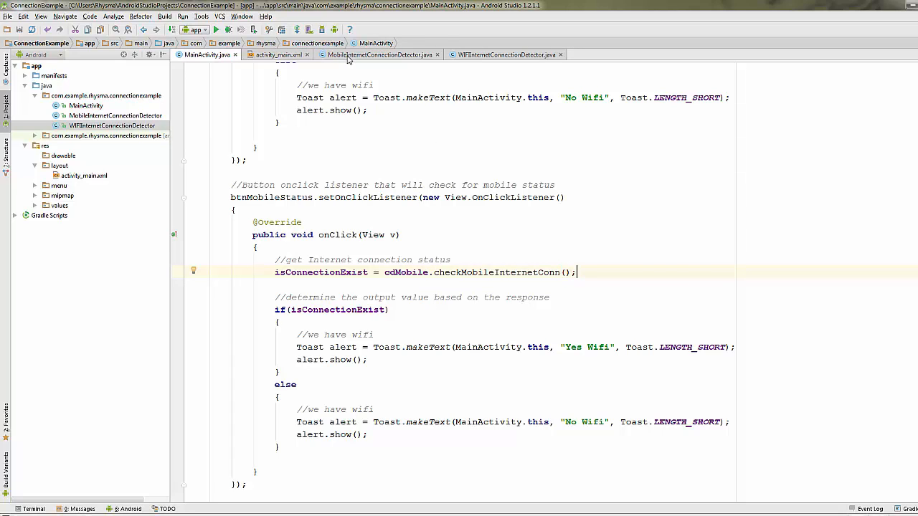
Replace 'Wifi' with 'Mobile' in the mobile listener's Yes and No toast strings
click(379, 54)
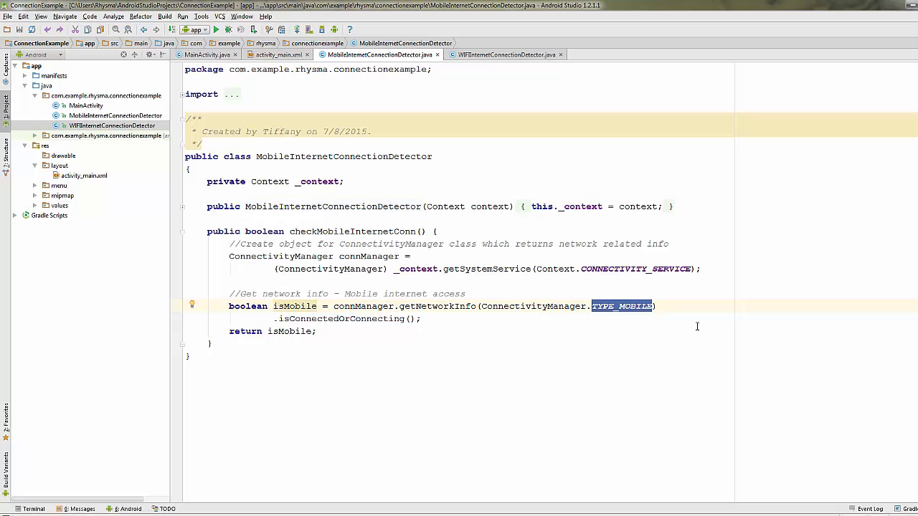
click(208, 54)
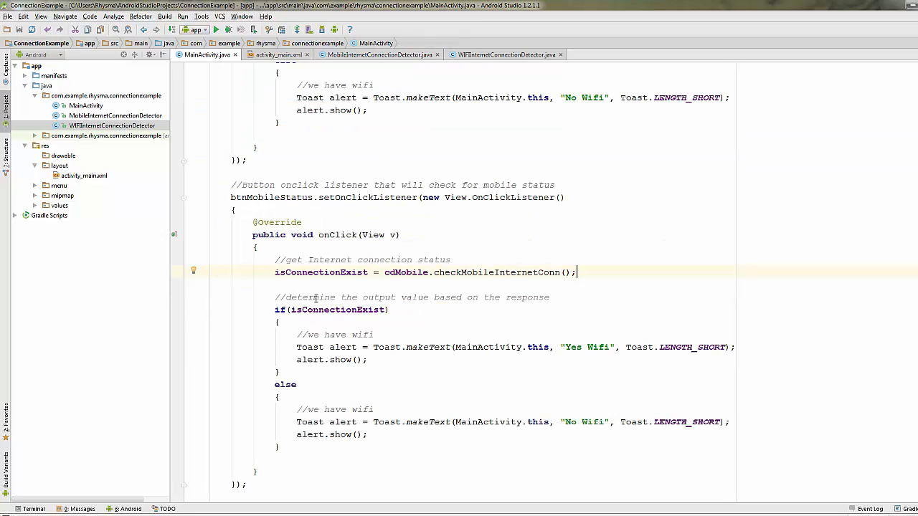
double_click(595, 347)
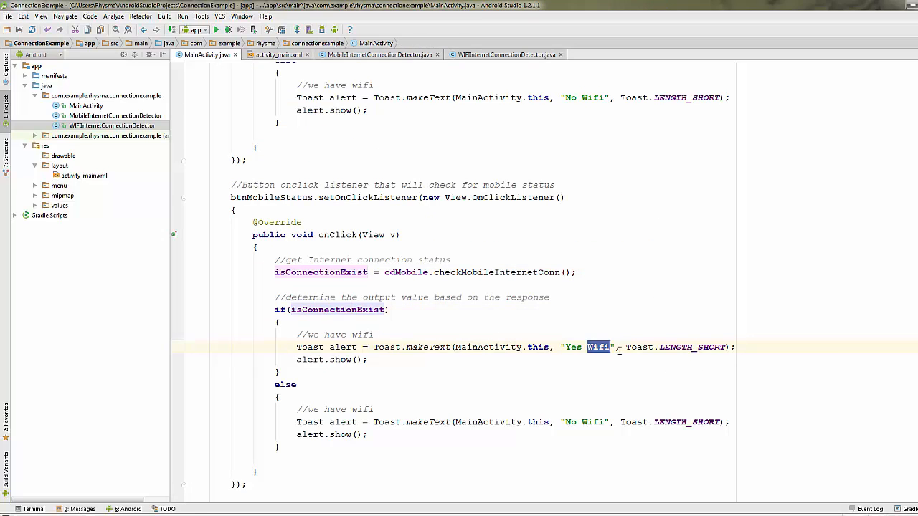
text(Mobile)
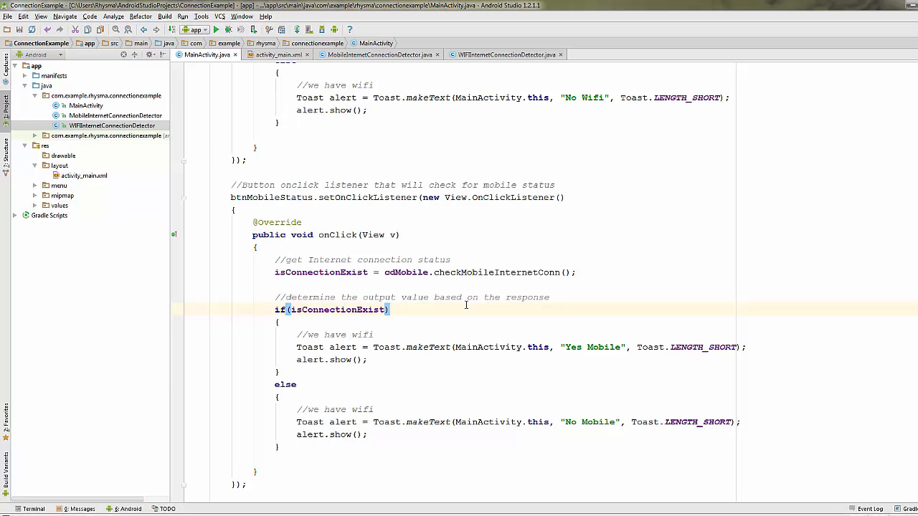
mouse_move(584, 97)
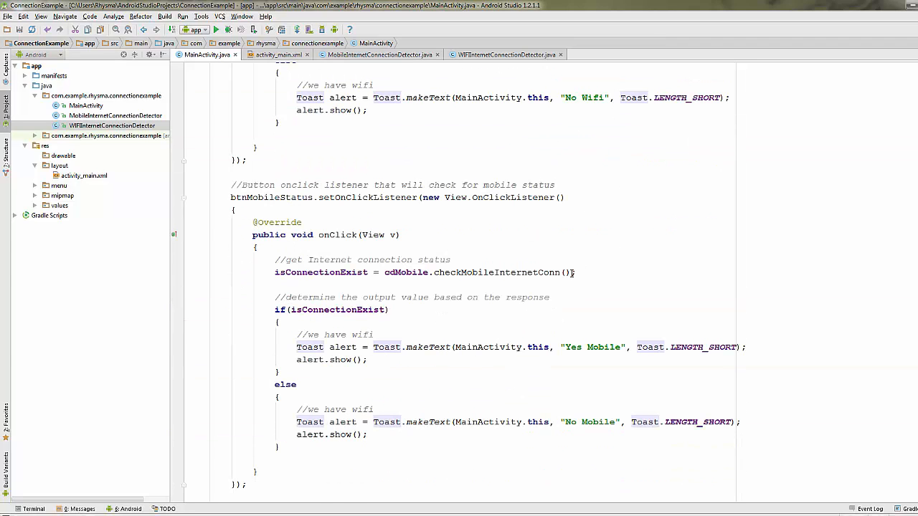
click(614, 422)
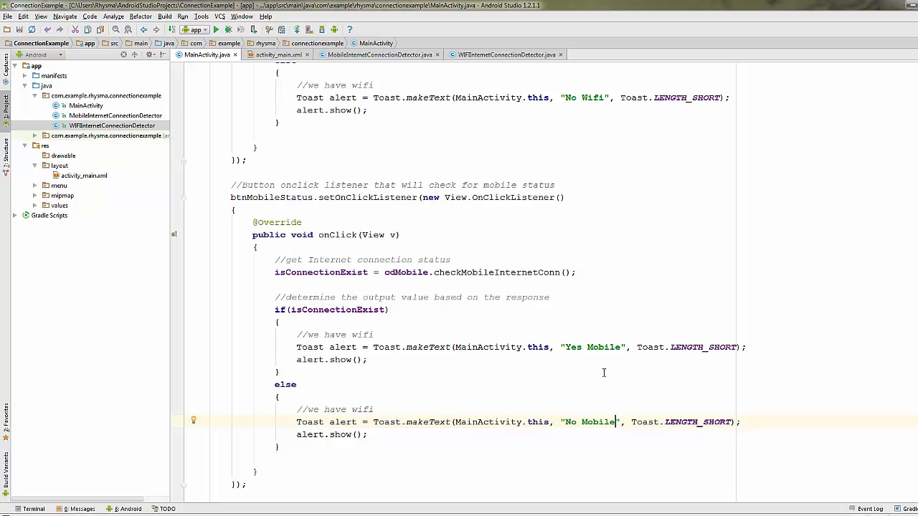
mouse_move(602, 373)
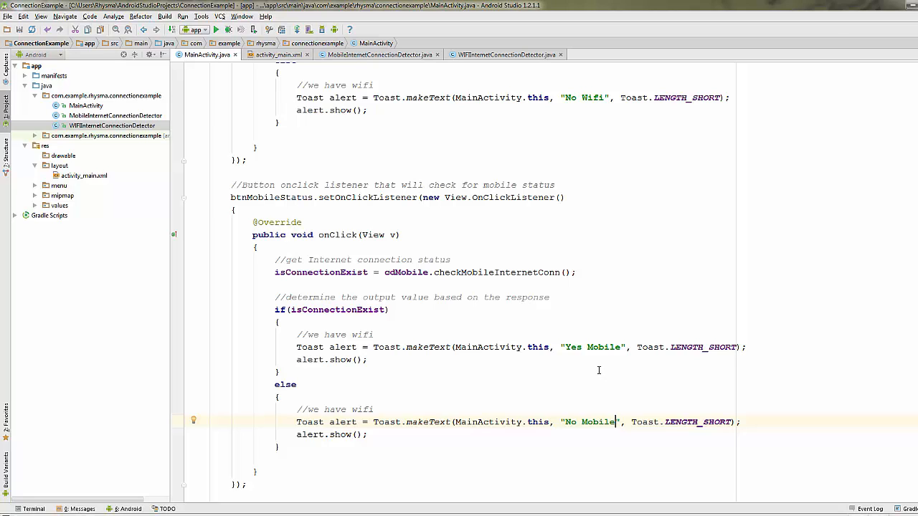
mouse_move(592, 373)
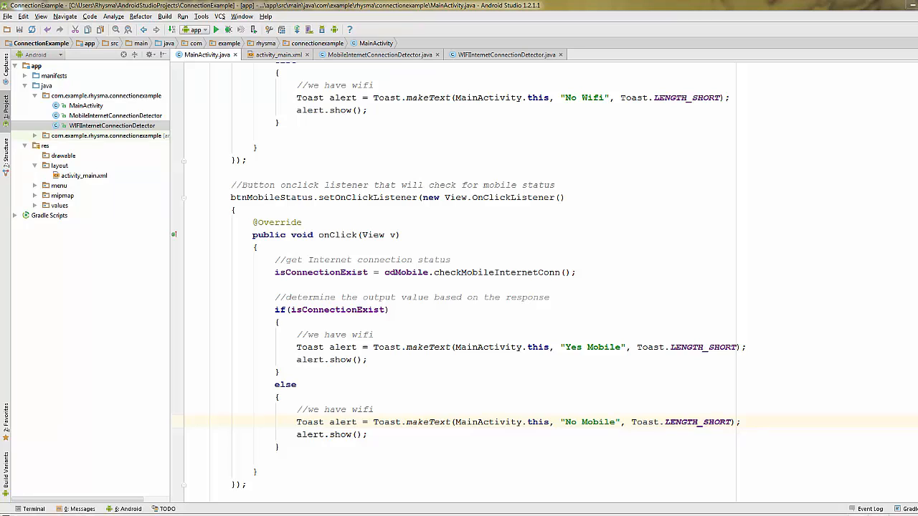
mouse_move(128, 99)
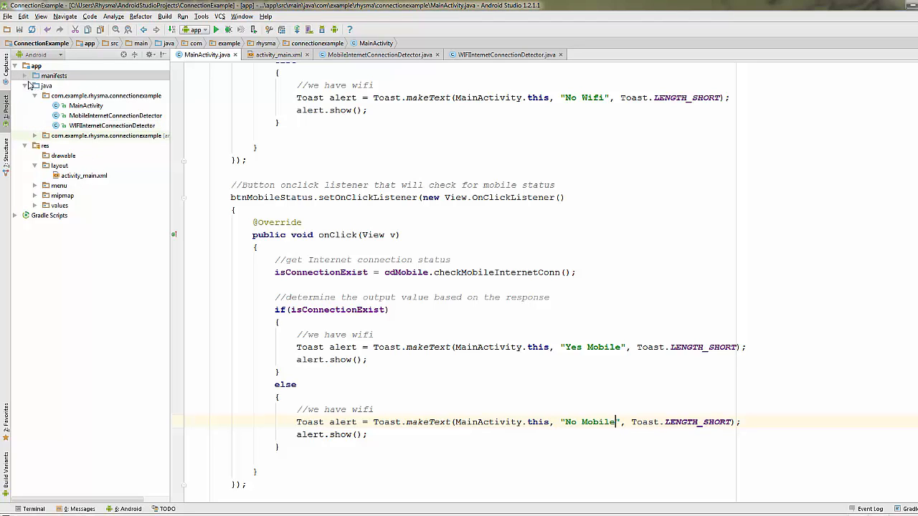
Declare <uses-permission android:name="android.permission.INTERNET"/> in AndroidManifest.xml
click(54, 74)
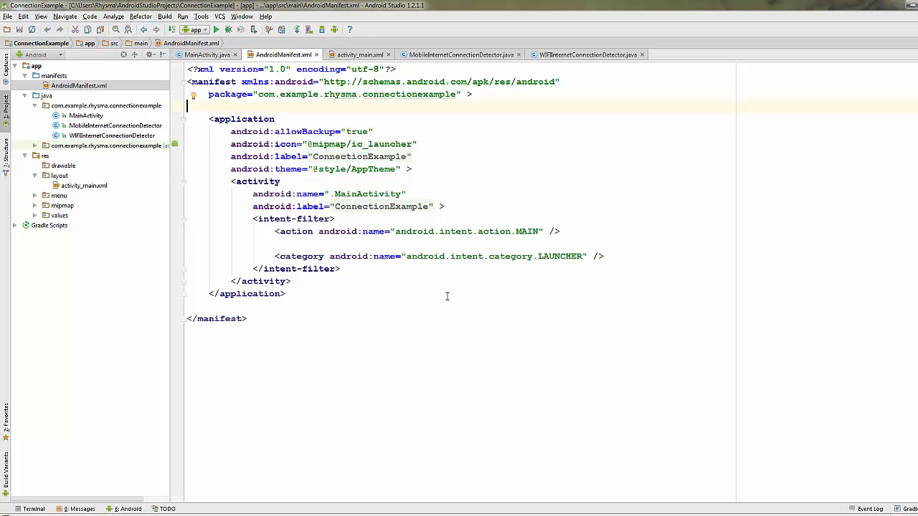
text(<uses-permission android:name=")
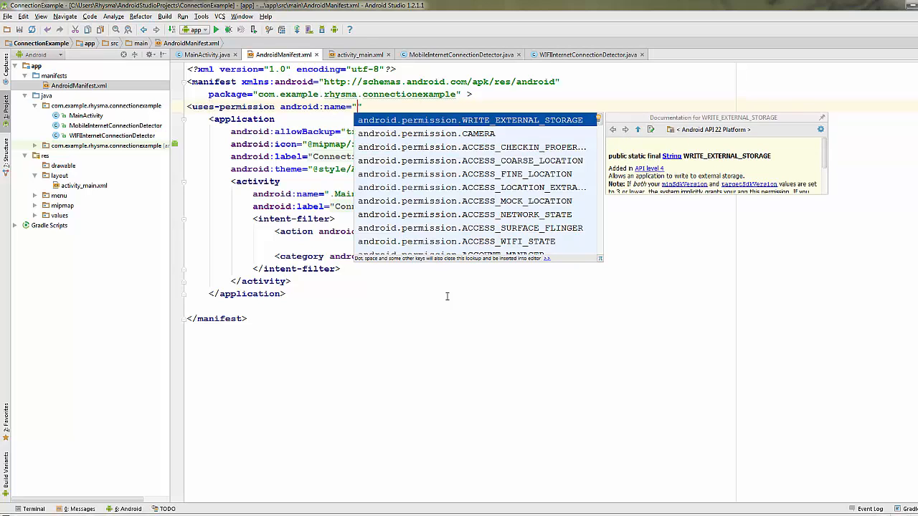
text(android.p)
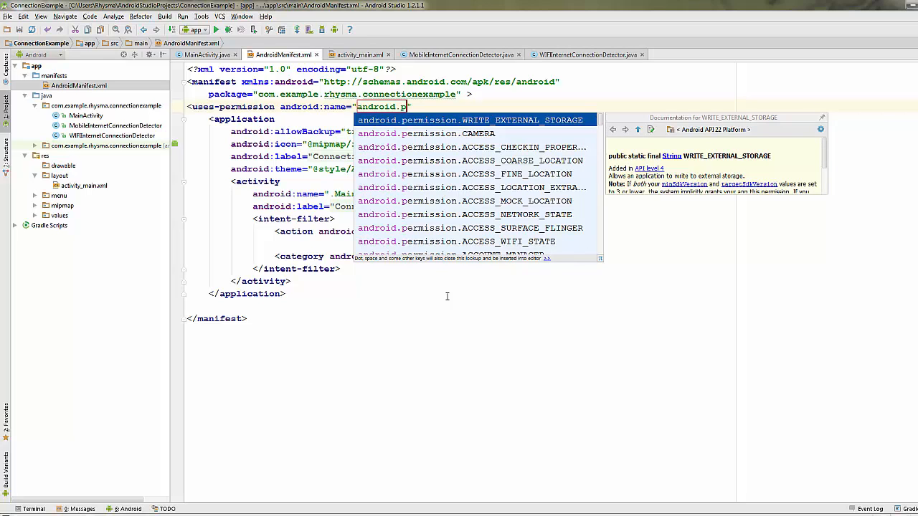
text(ermission.)
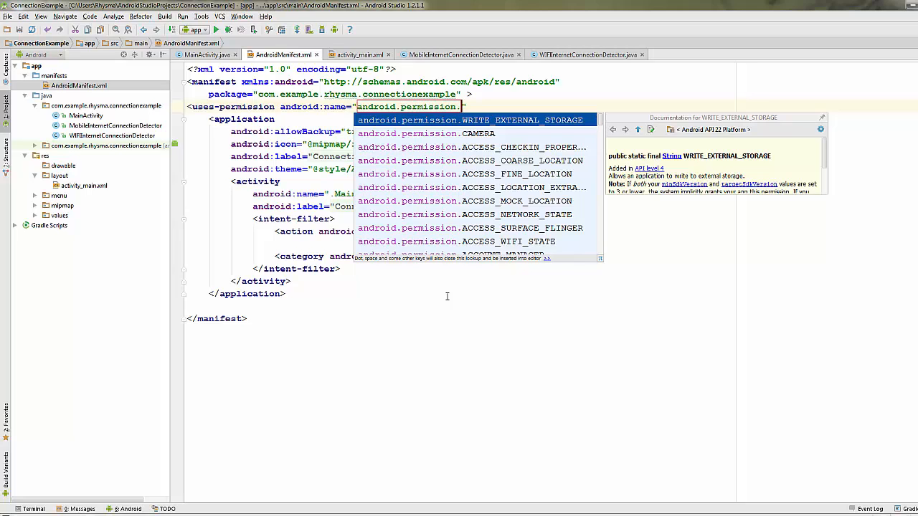
text(In)
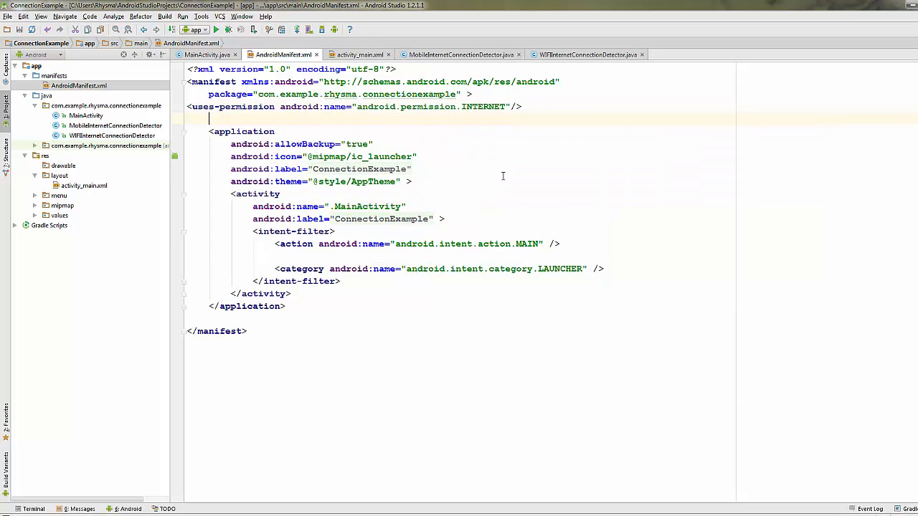
Start a second uses-permission line for android.permission.access_network_state
text(<uses-permission android:name=")
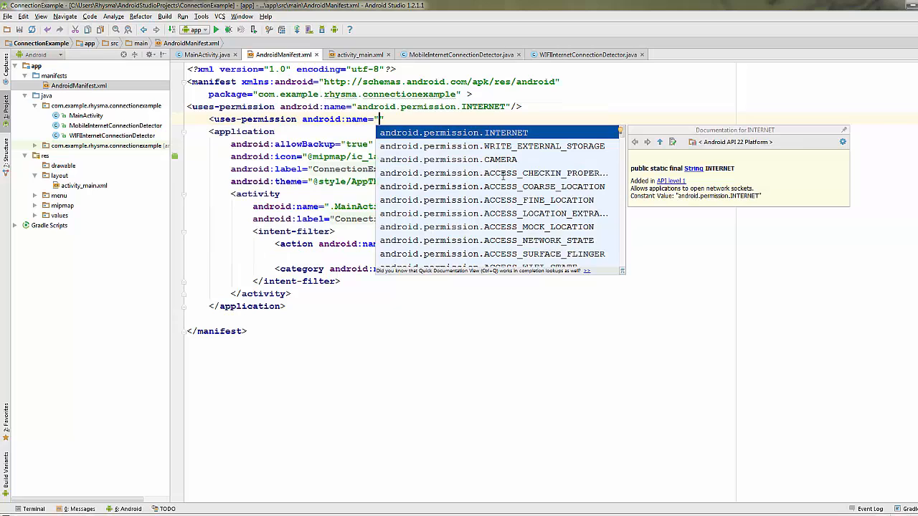
text(android.permisson)
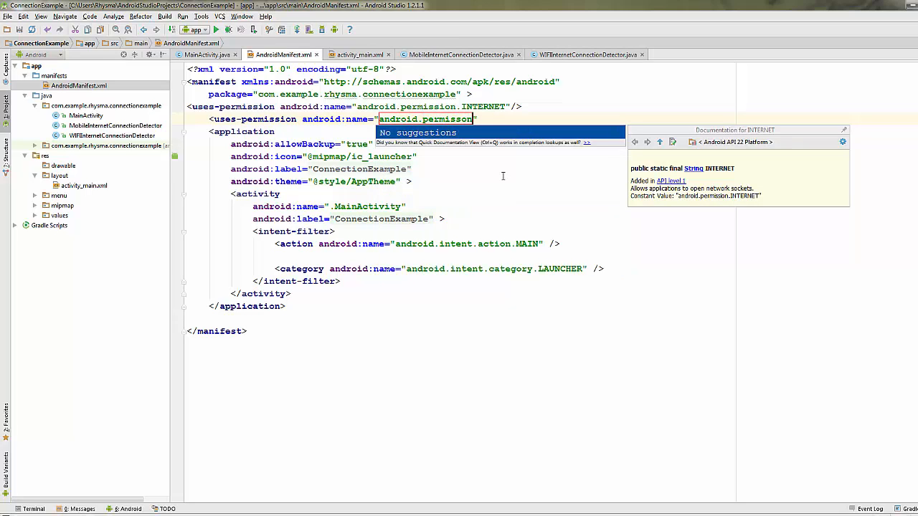
key(Backspace)
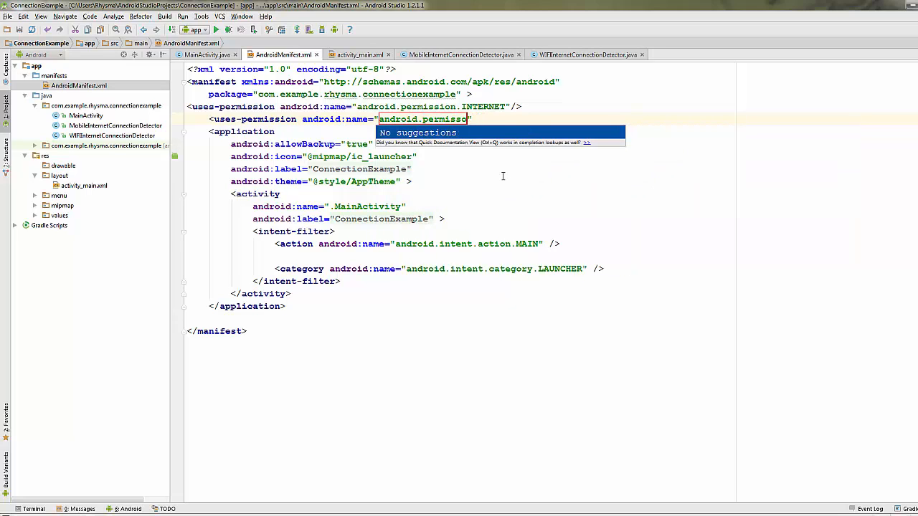
text(access_network_state)
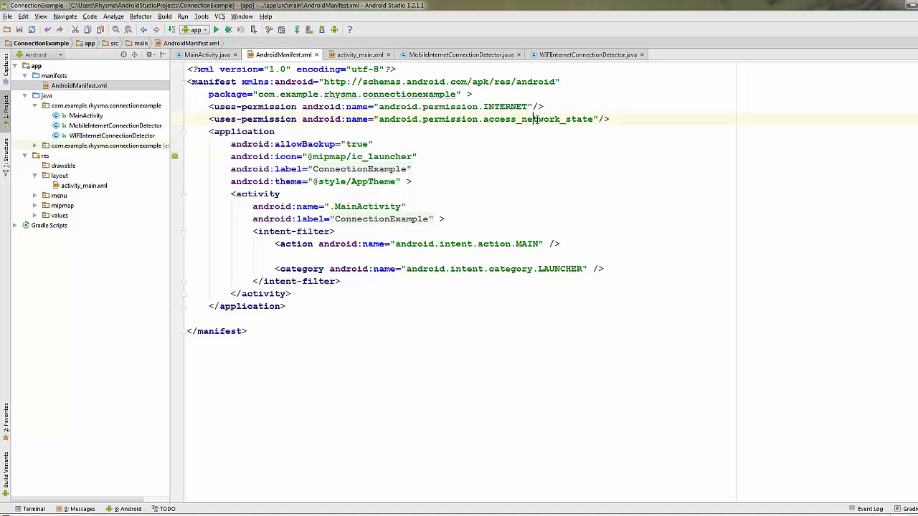
Replace the lowercase name with android.permission.ACCESS_NETWORK_STATE from autocomplete
double_click(536, 119)
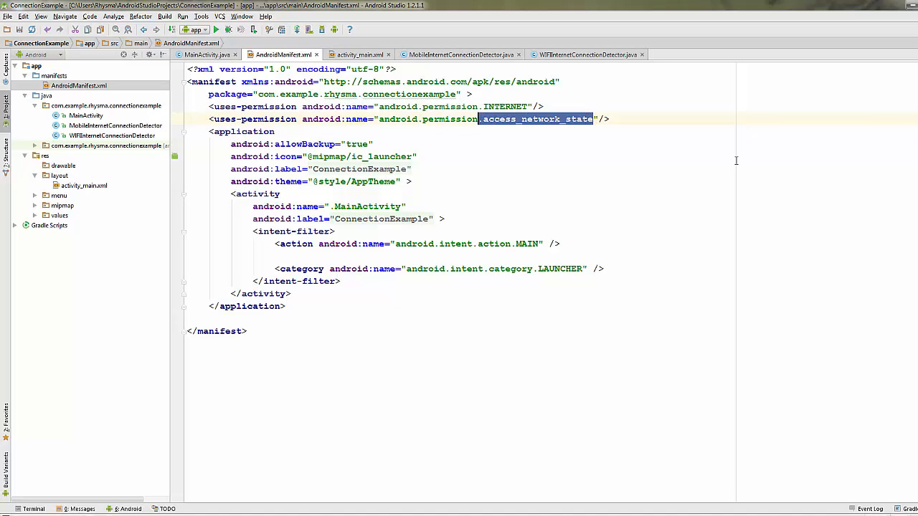
key(Delete)
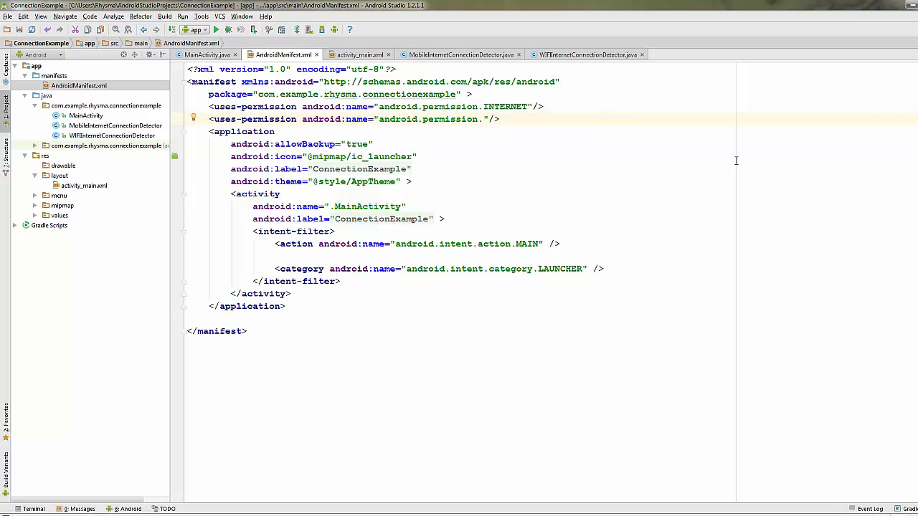
text(ACCESS)
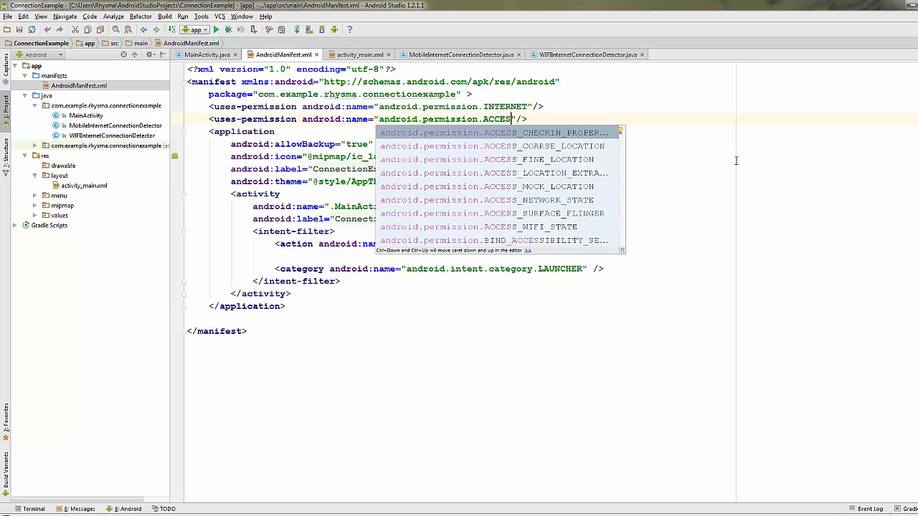
text(_NET)
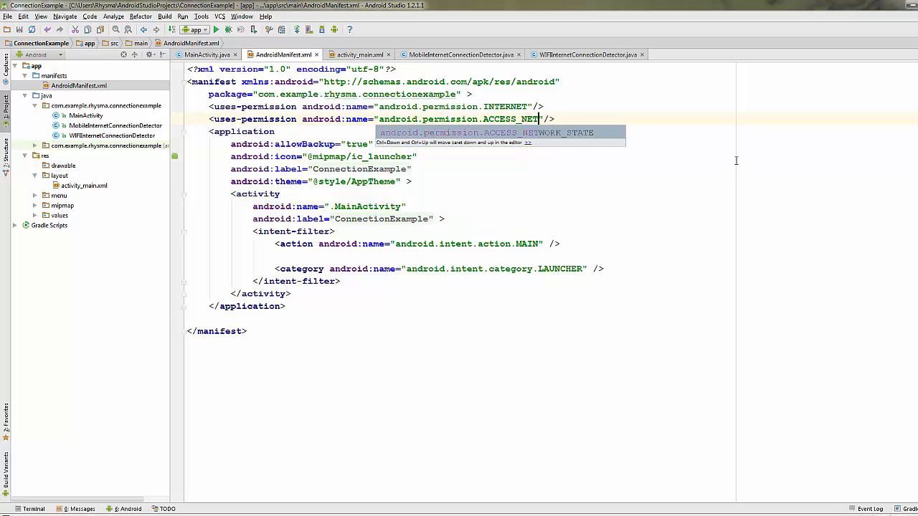
key(Tab)
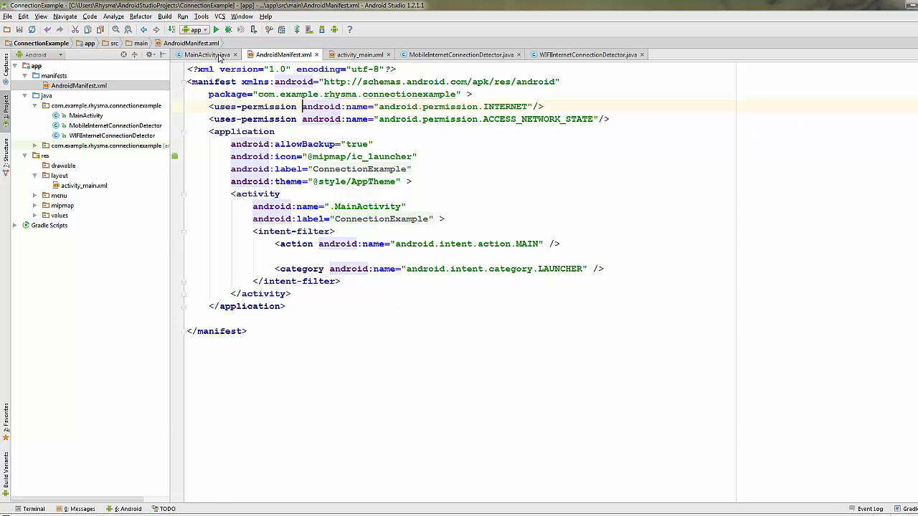
Switch editor tabs to show the MobileInternetConnectionDetector class code
click(206, 55)
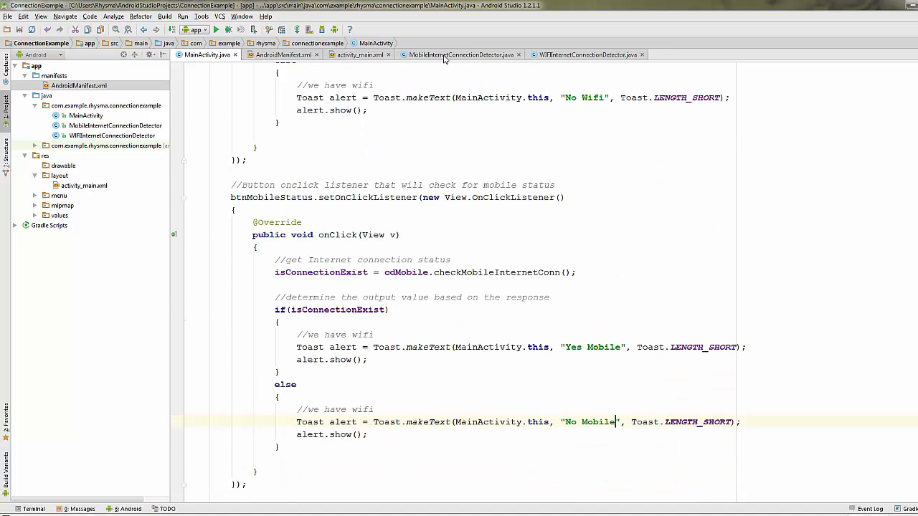
click(460, 55)
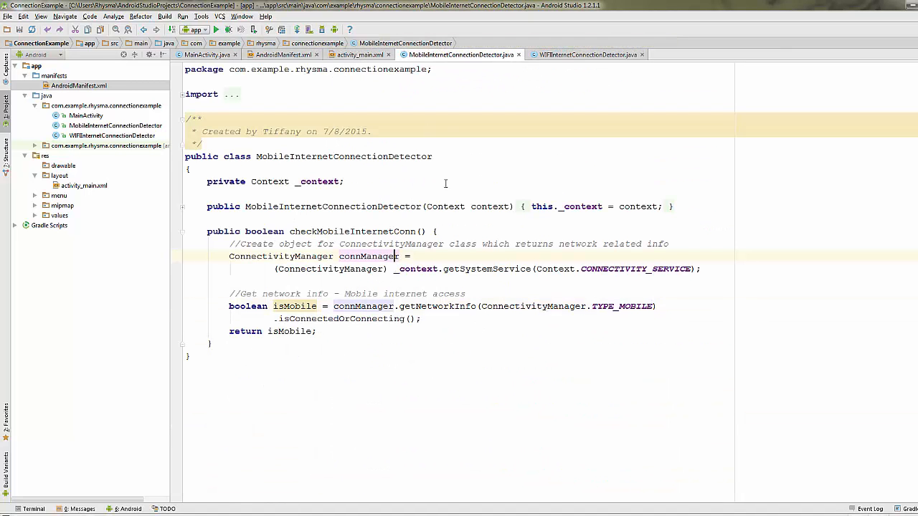